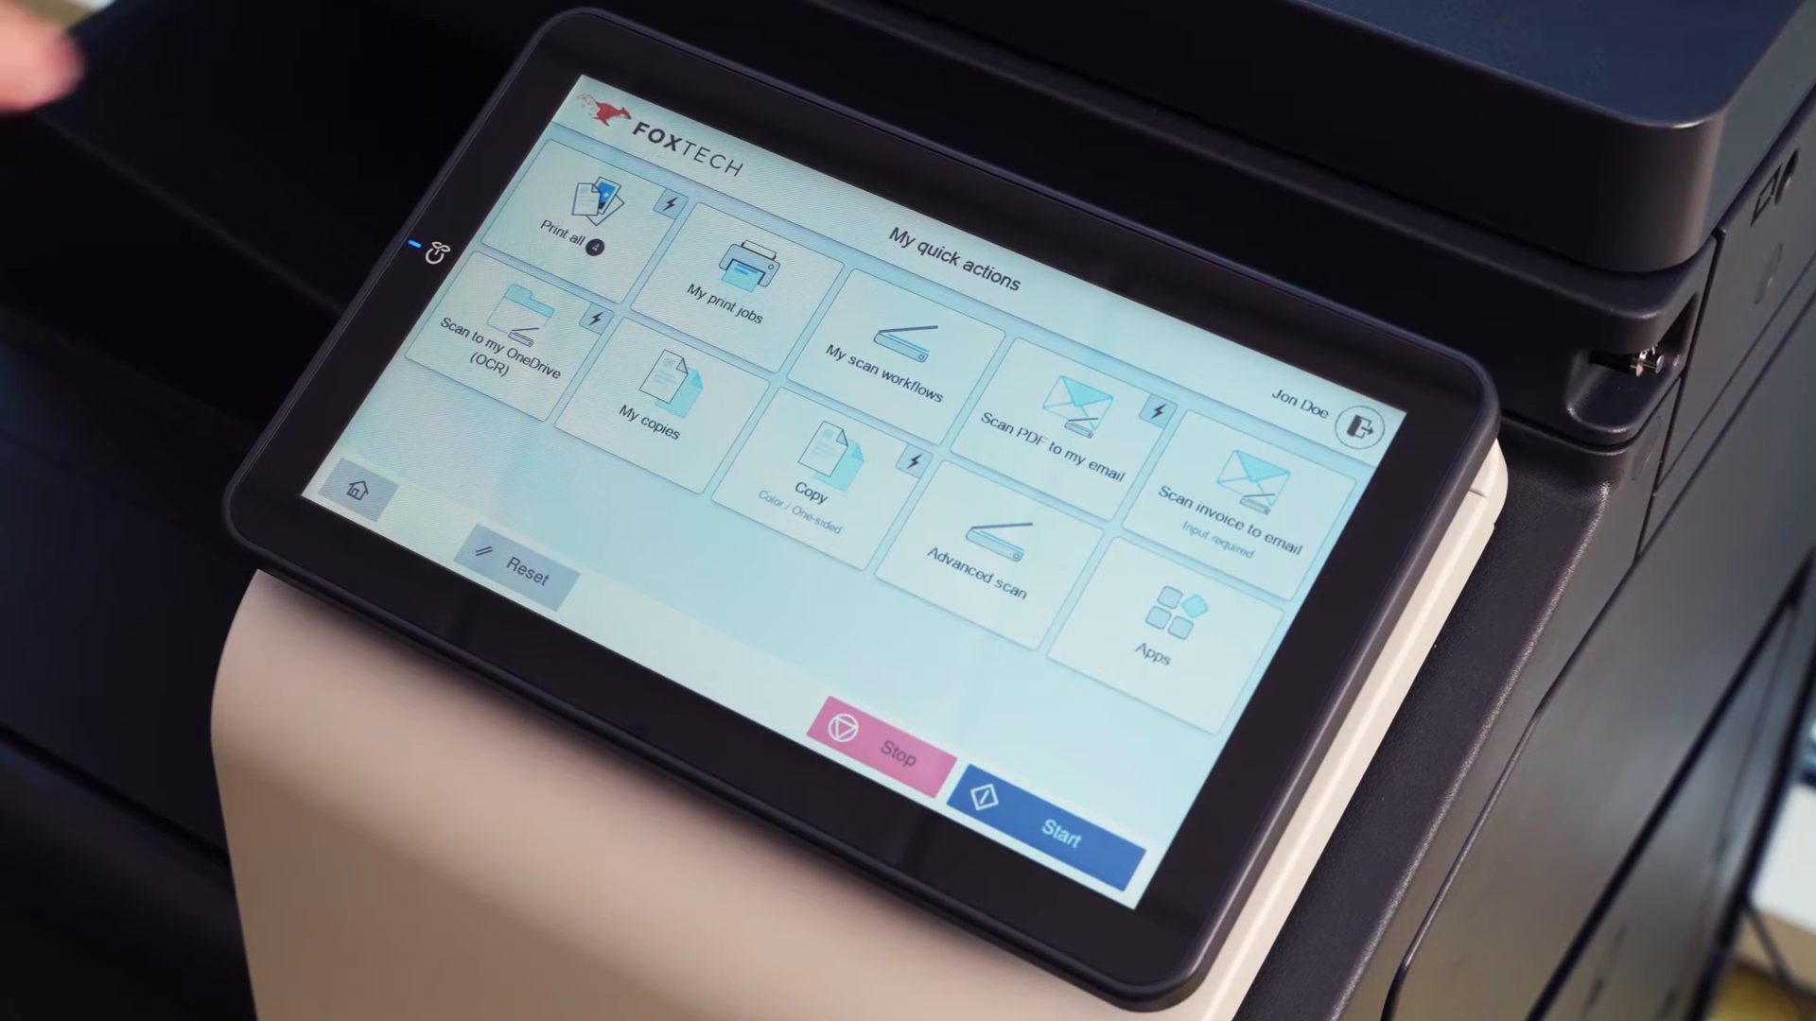
Review the Waiting (3) print jobs list and return to the quick actions screen
left_click(730, 290)
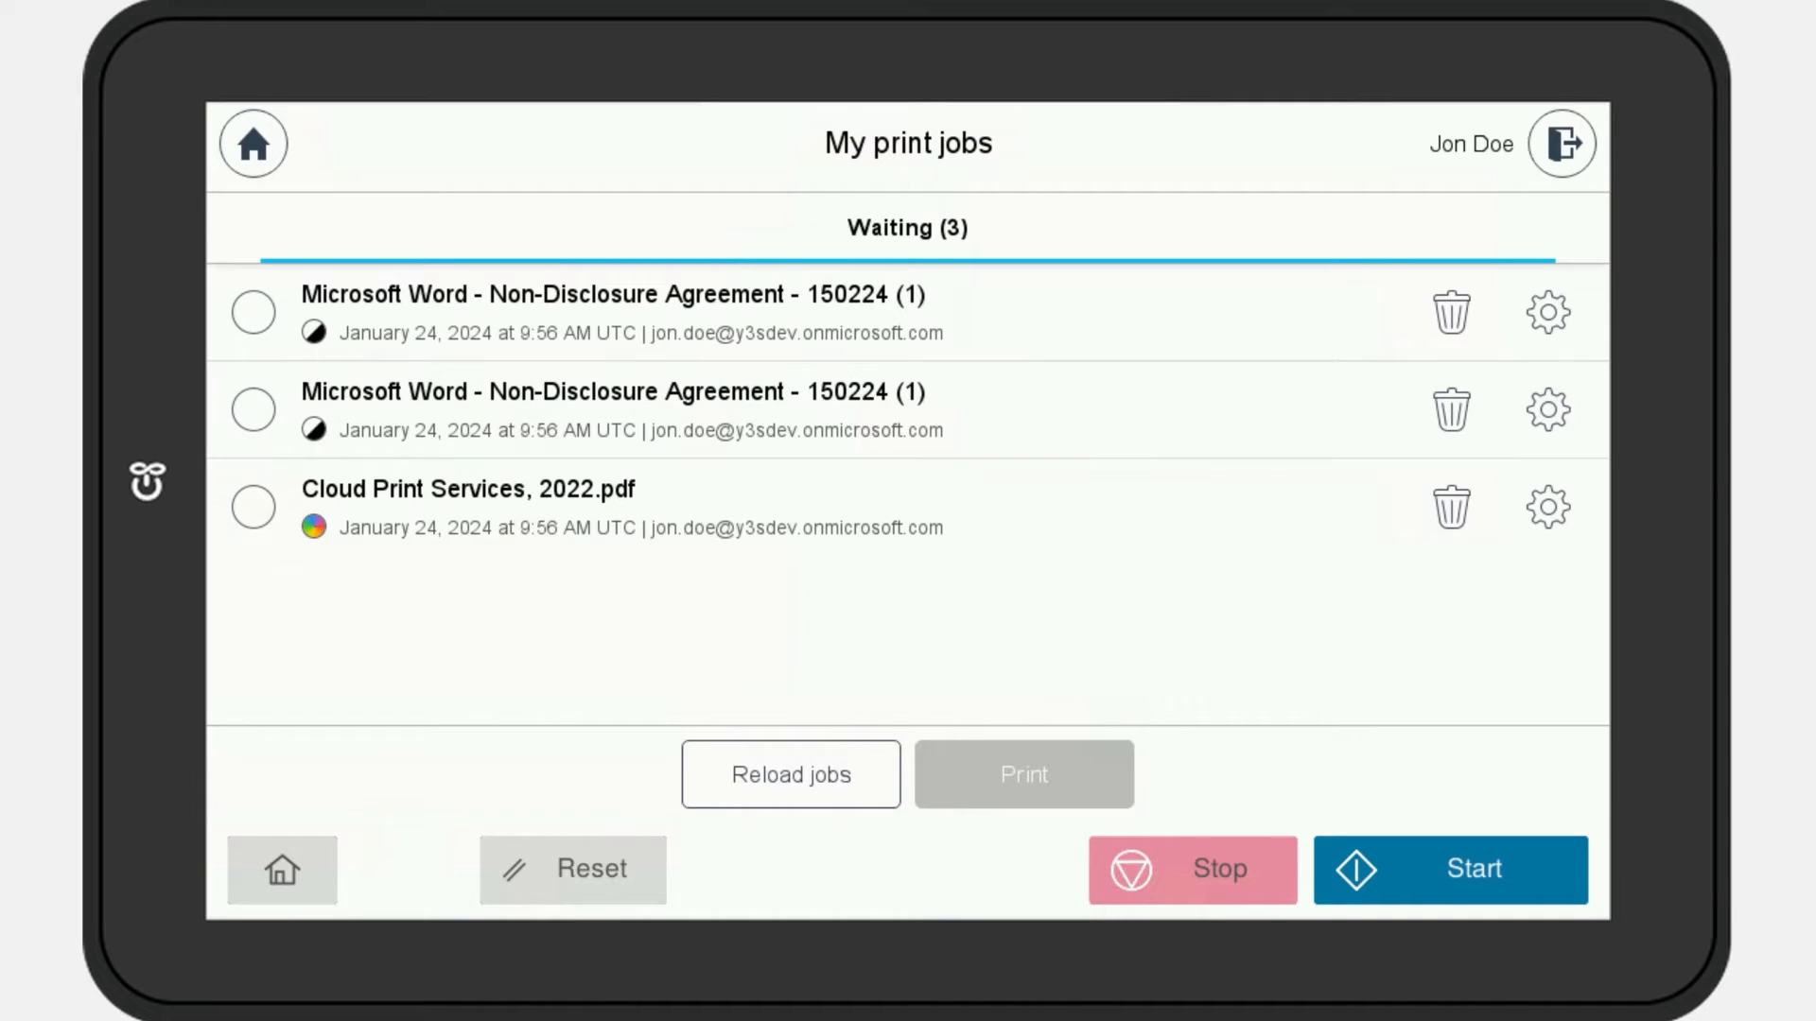
left_click(252, 144)
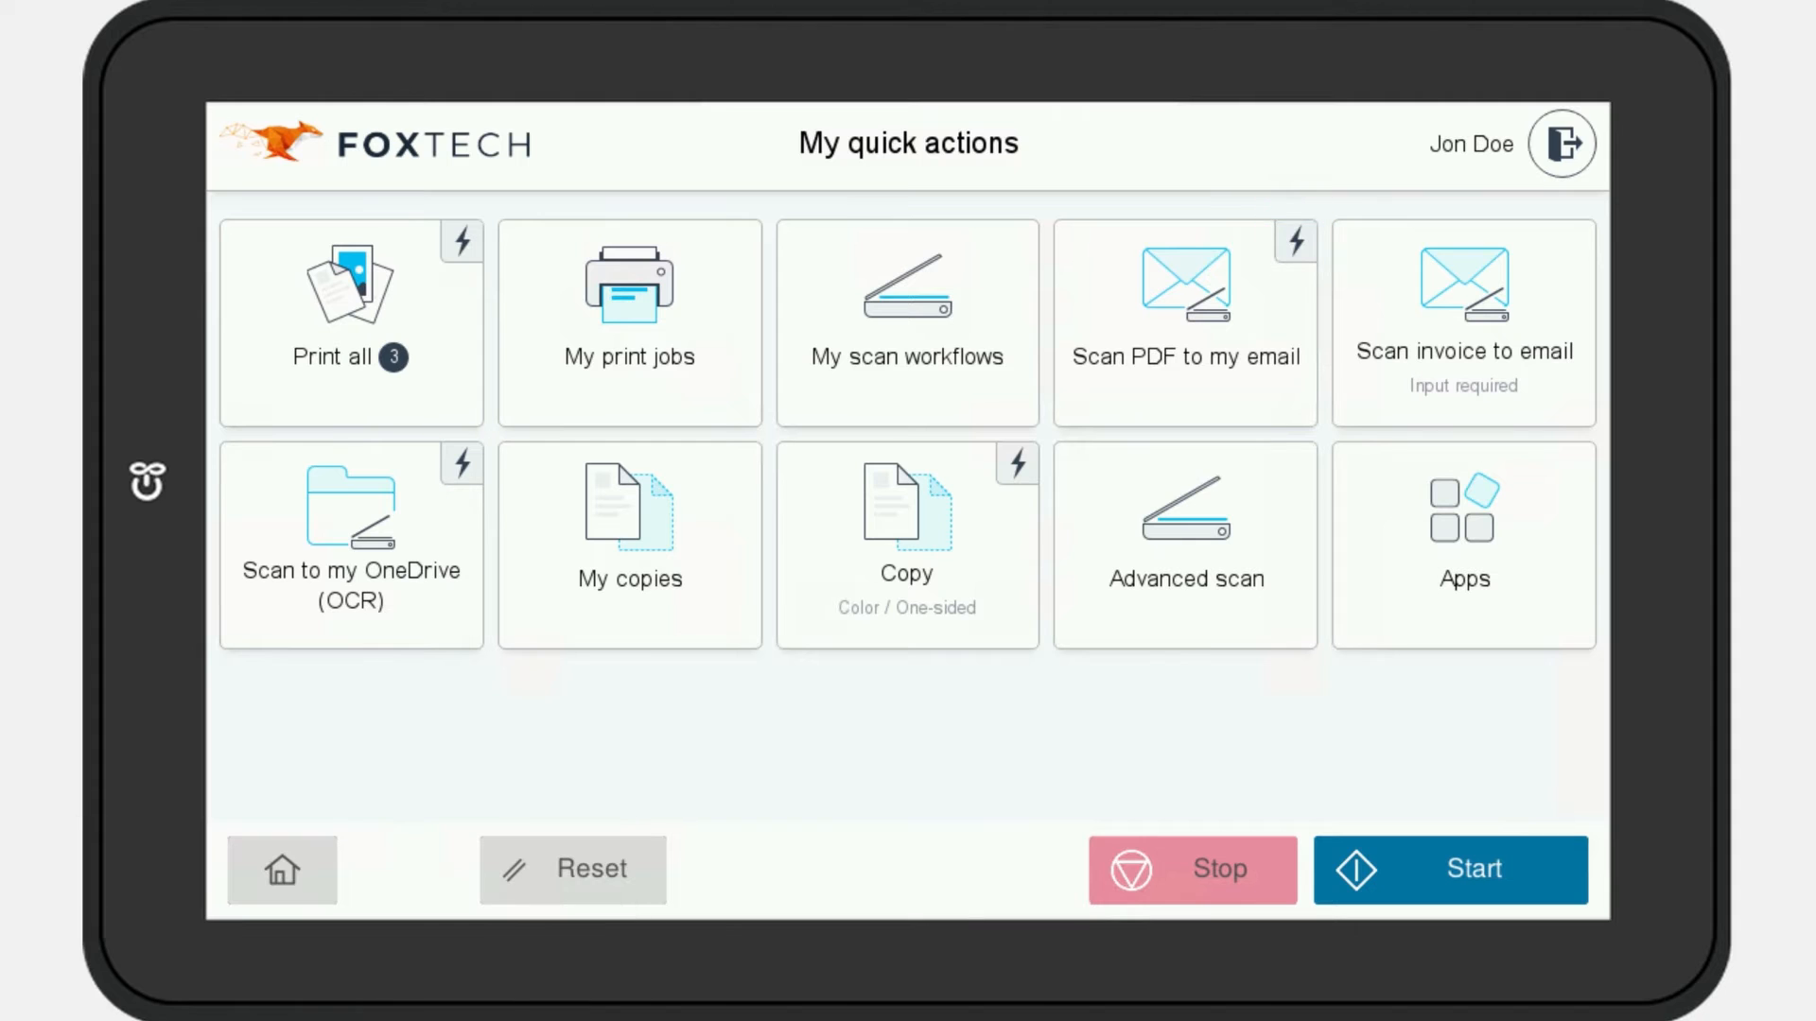
Run the Scan PDF to my email quick action and acknowledge its completion
left_click(1184, 310)
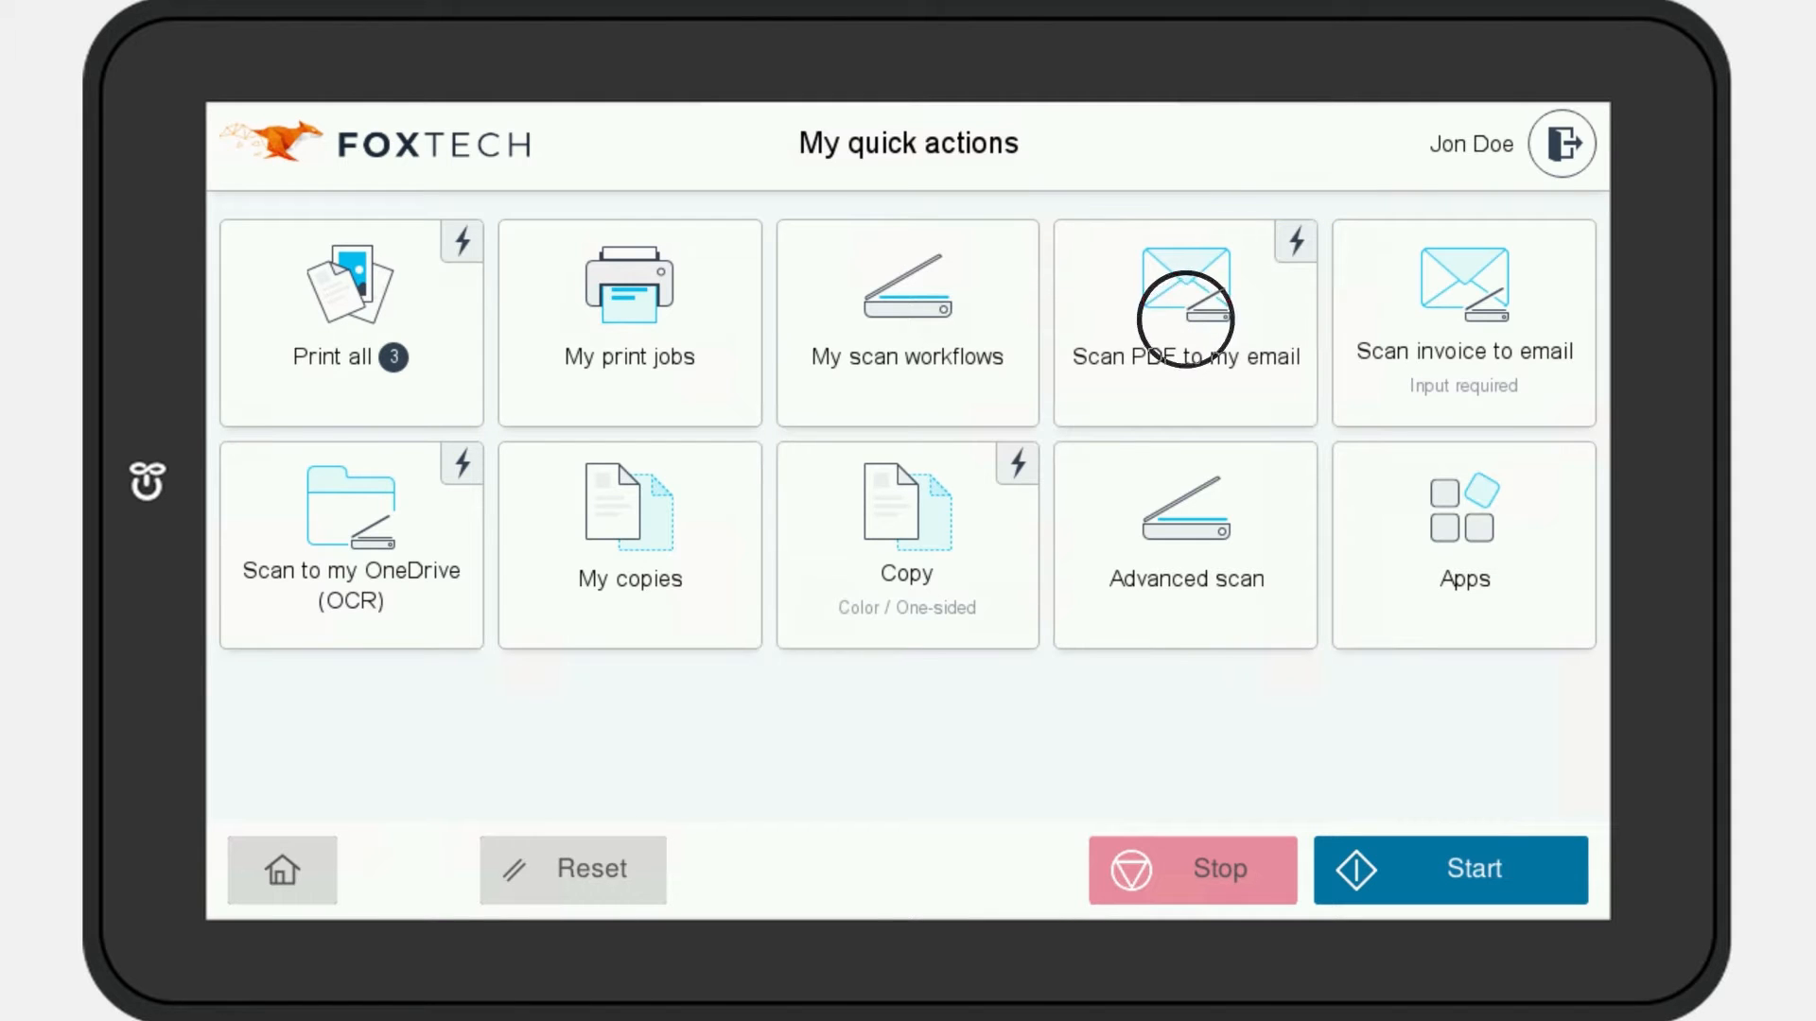
left_click(1184, 321)
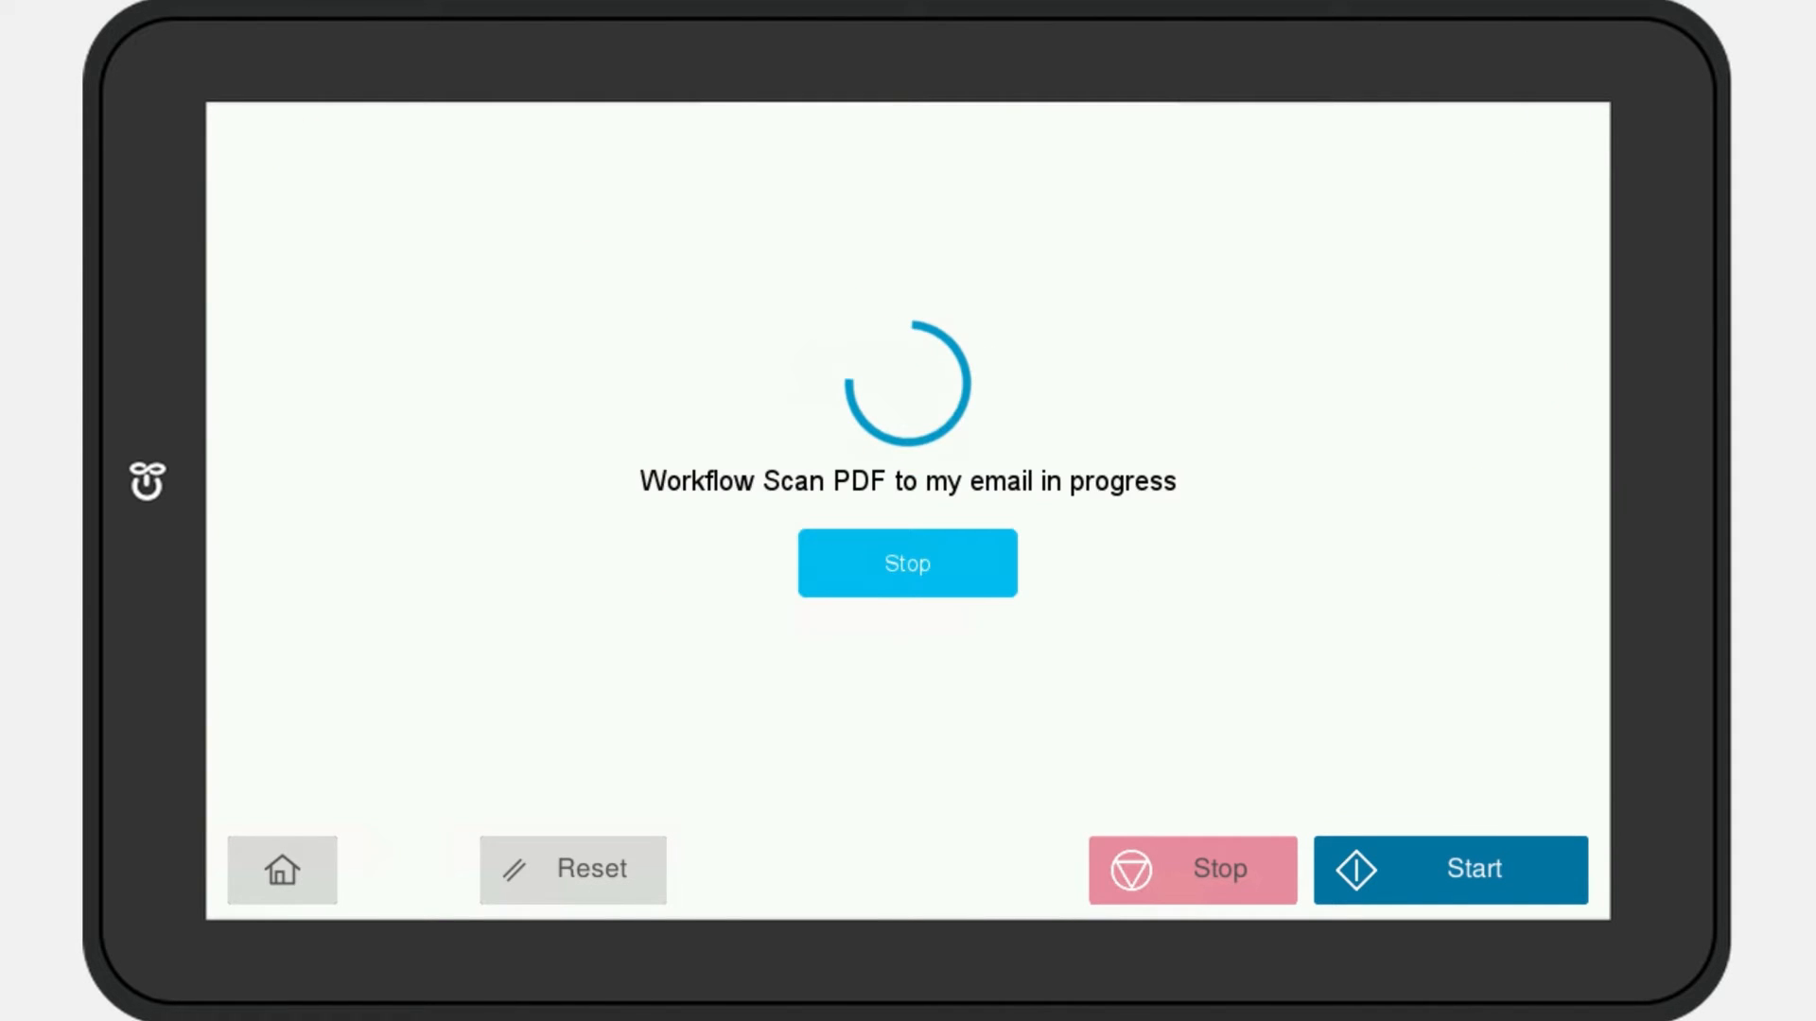
left_click(906, 564)
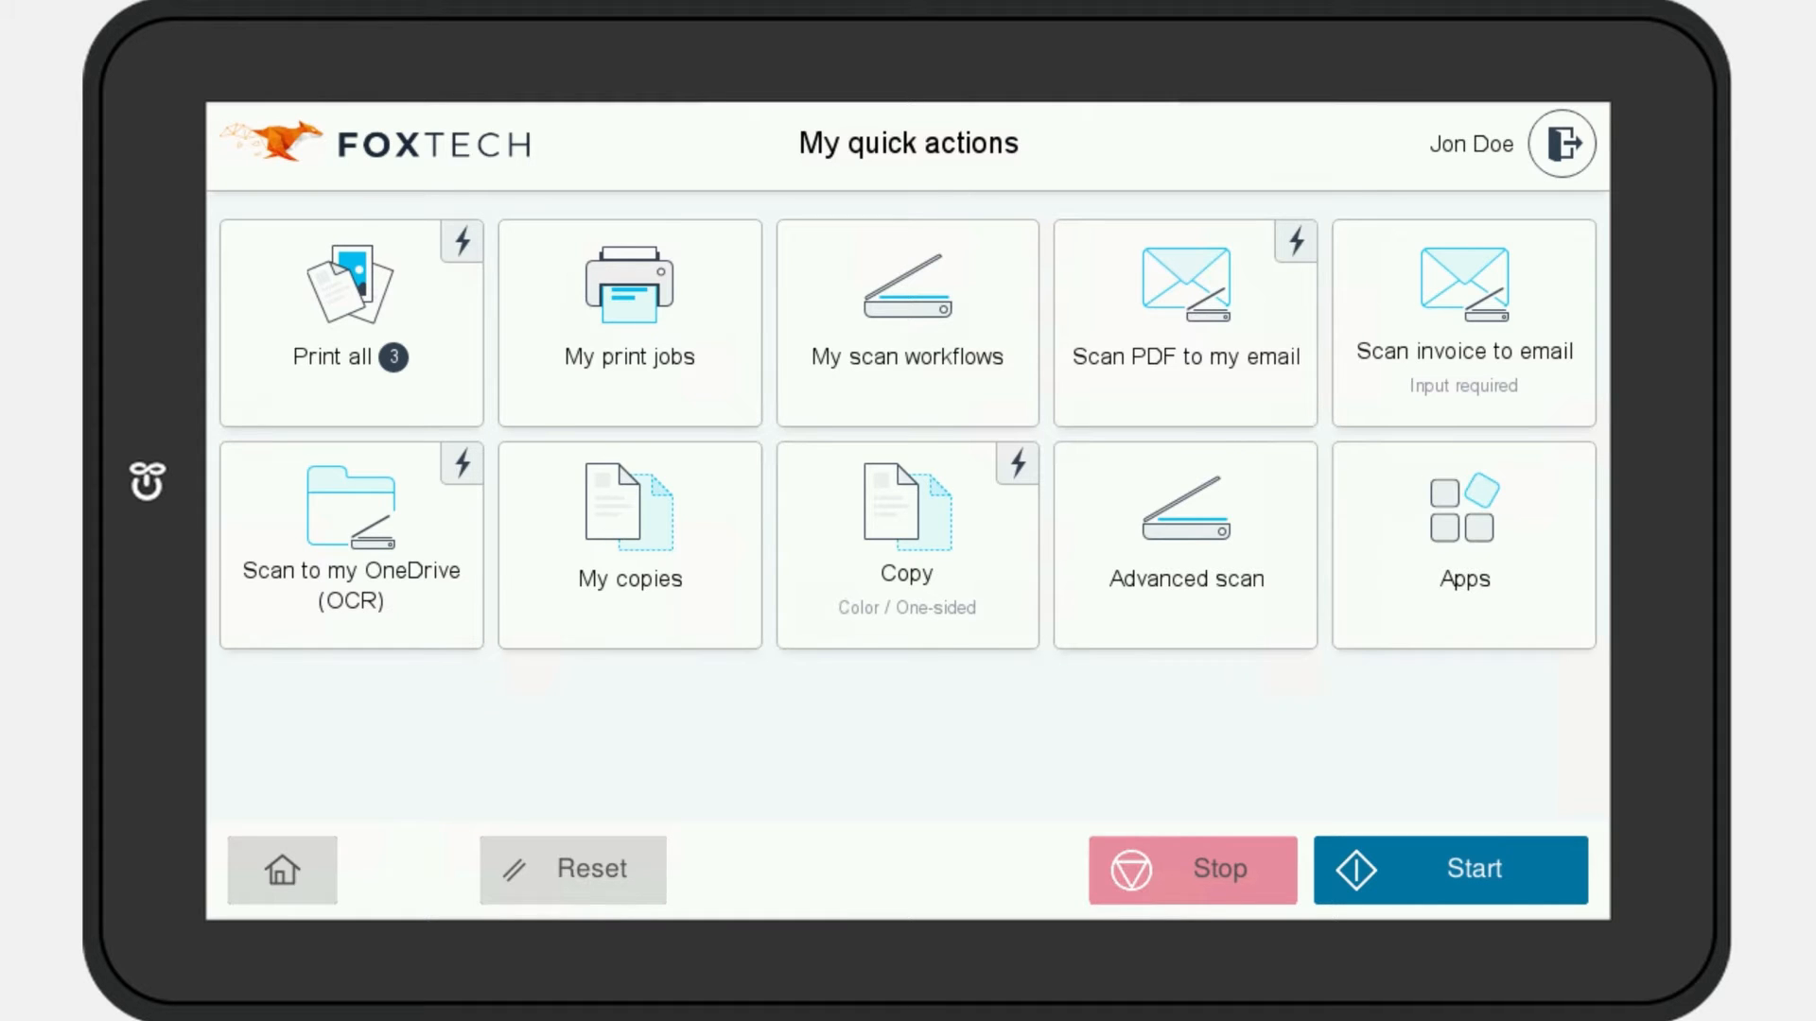
Scan Foxtech Legal invoice 11 dated 20240123 to email, with a copy to a Gmail address
left_click(906, 322)
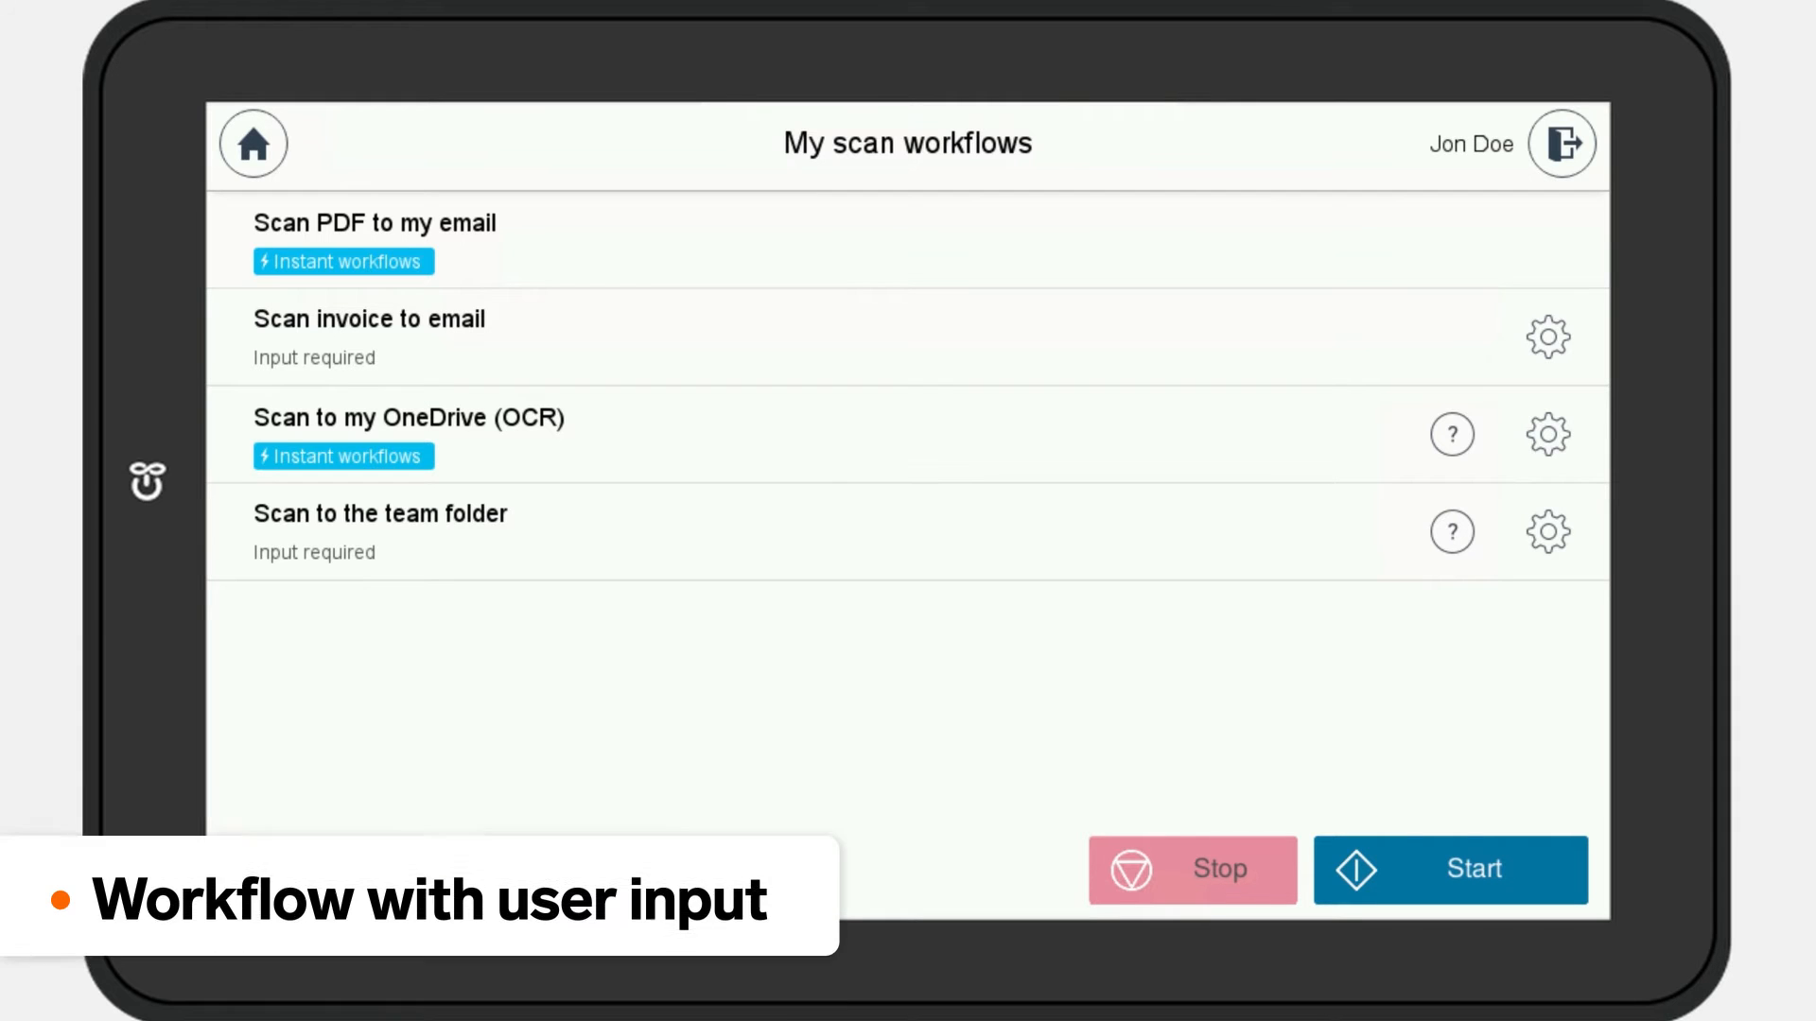
left_click(393, 337)
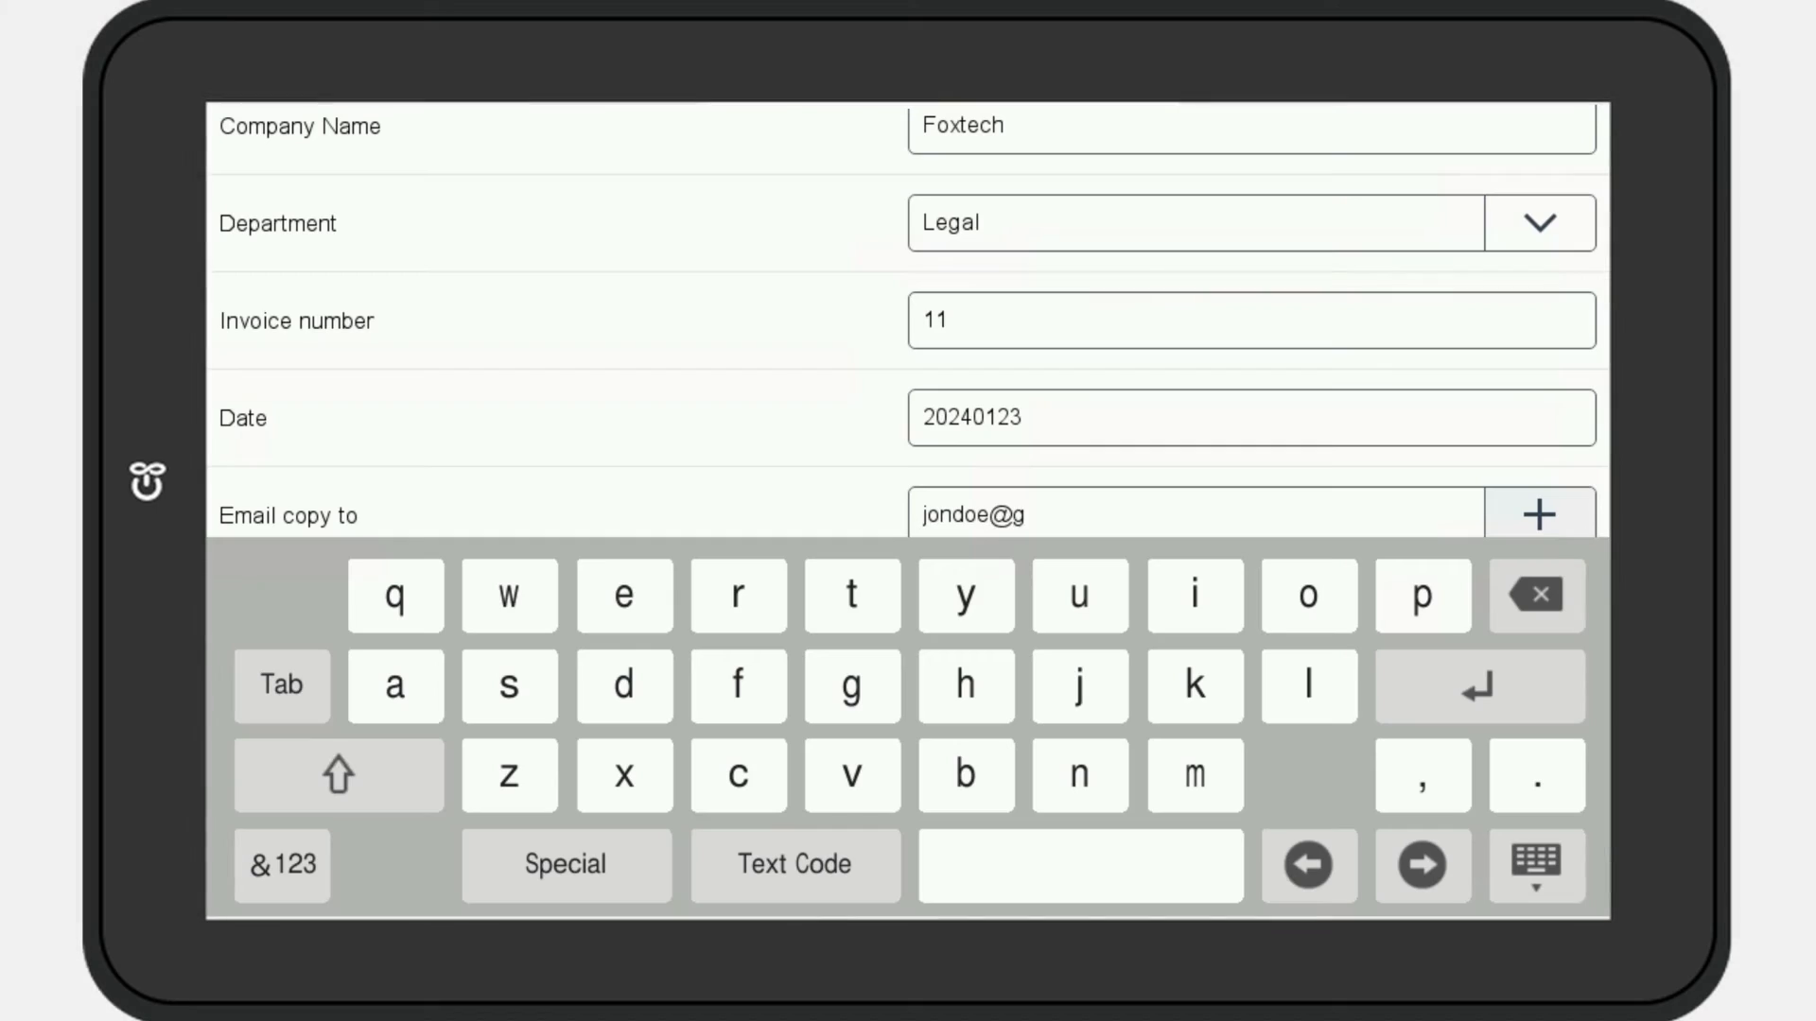
type("mail.com")
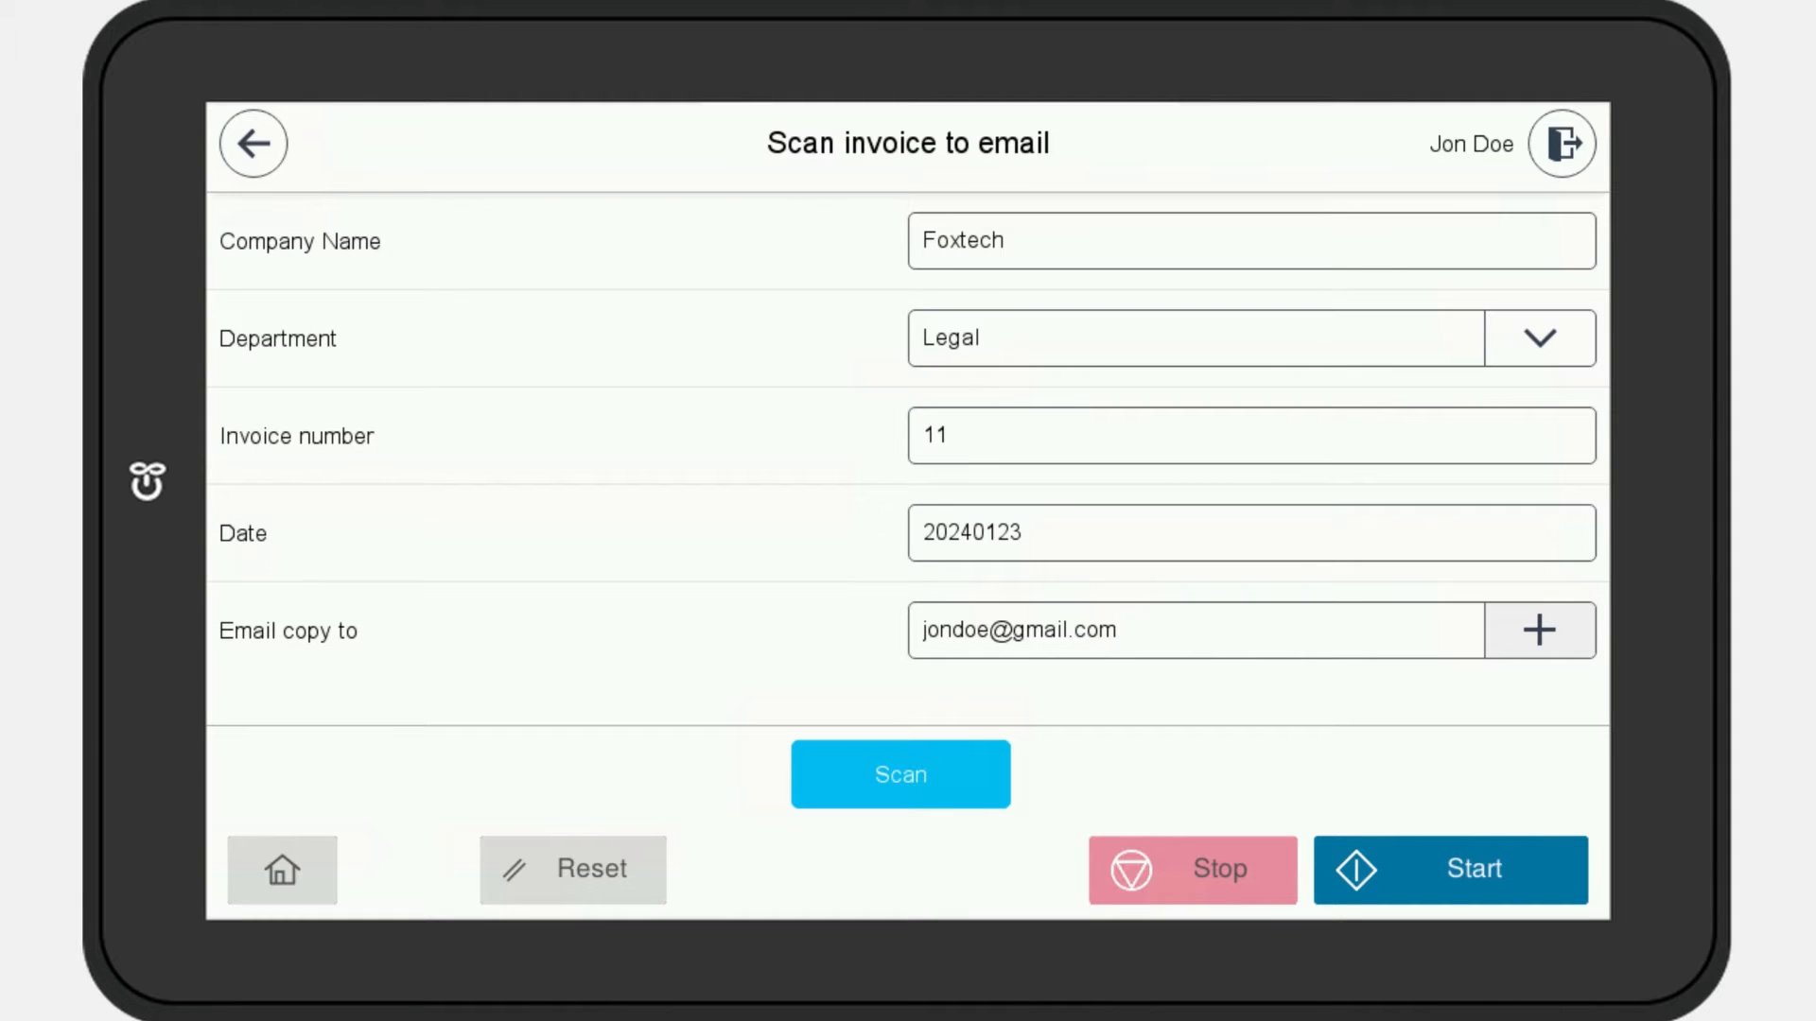
left_click(900, 774)
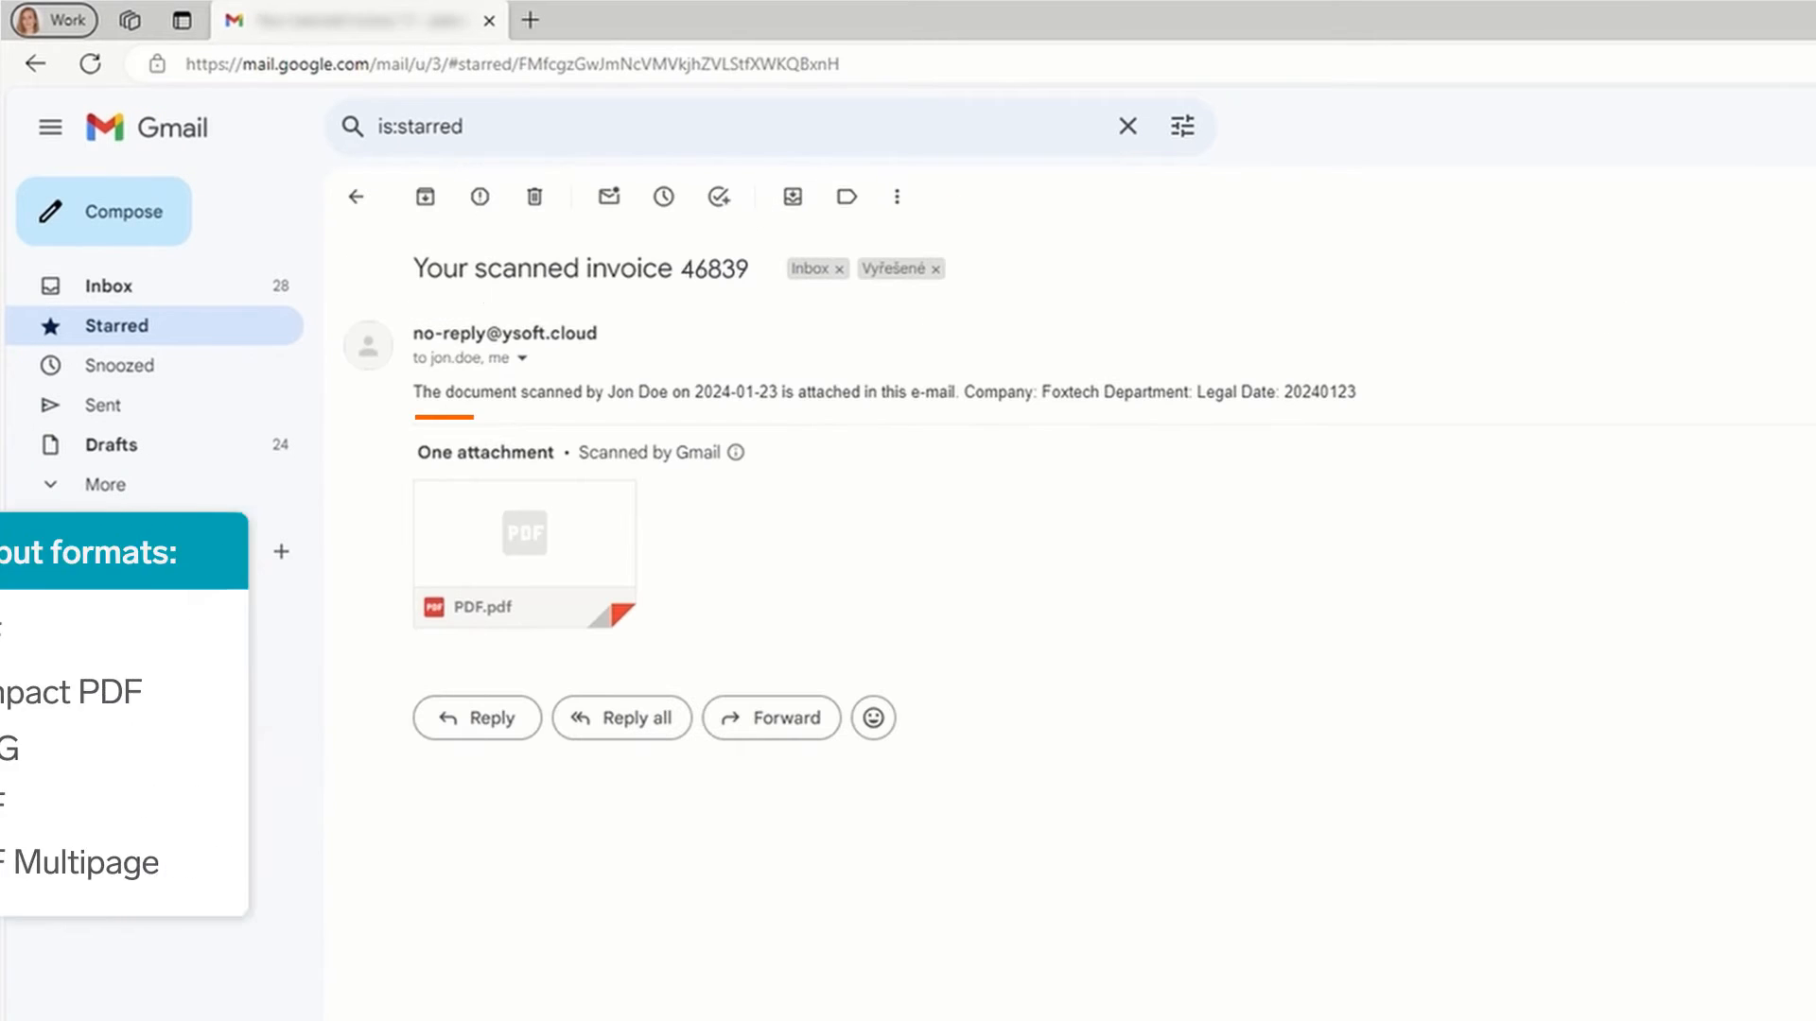
View the 'Your scanned invoice' email in Gmail with its attached PDF
left_click(524, 533)
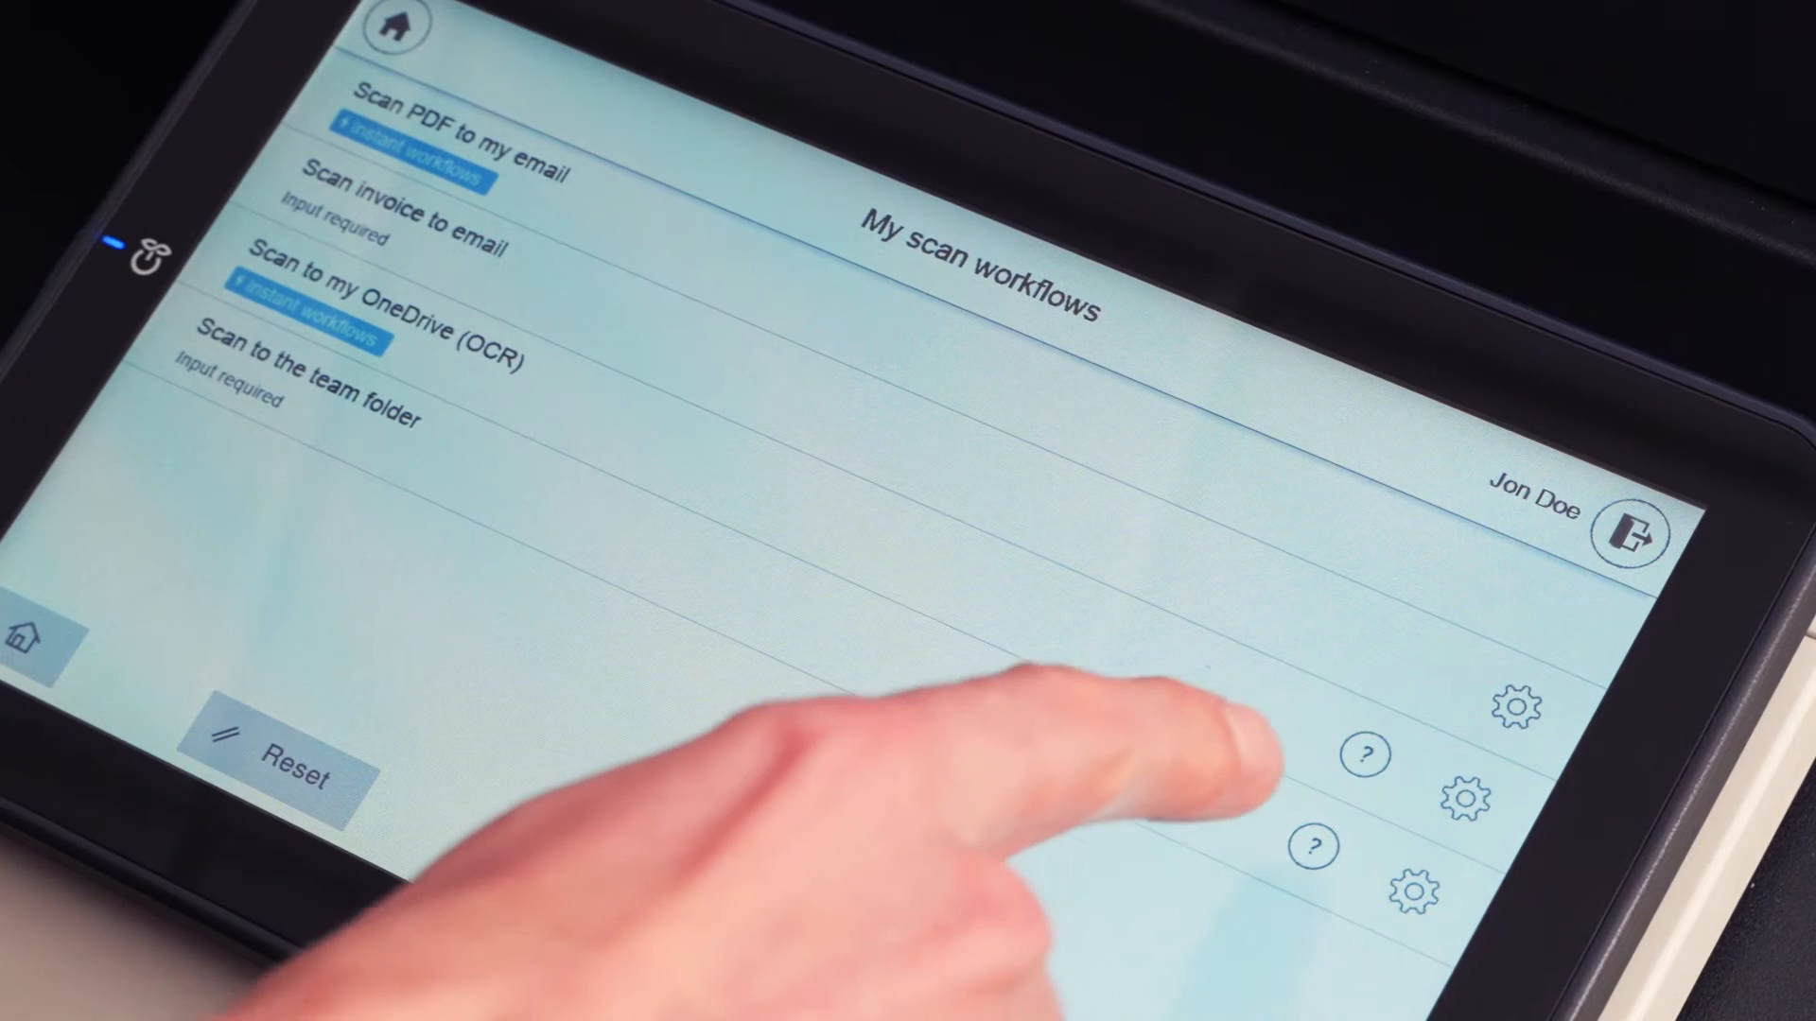
Read the OneDrive workflow help, then start the Scan to my OneDrive (OCR) workflow
left_click(1366, 755)
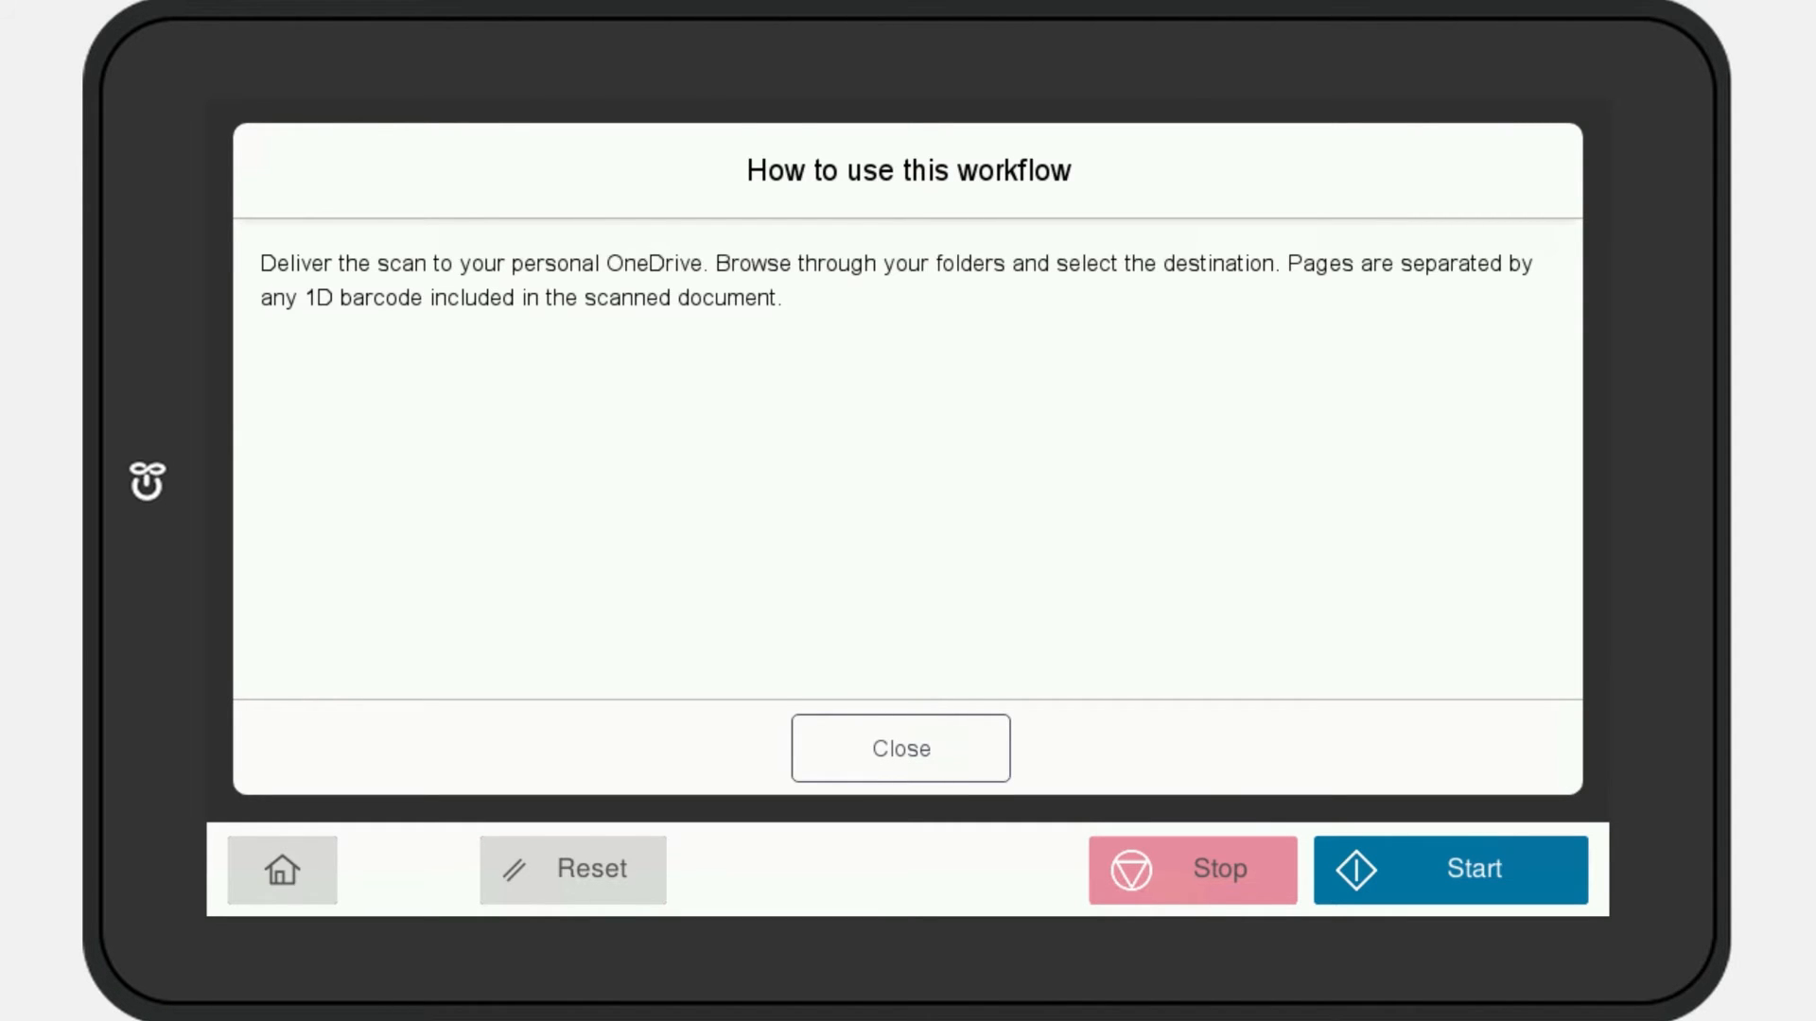
left_click(900, 749)
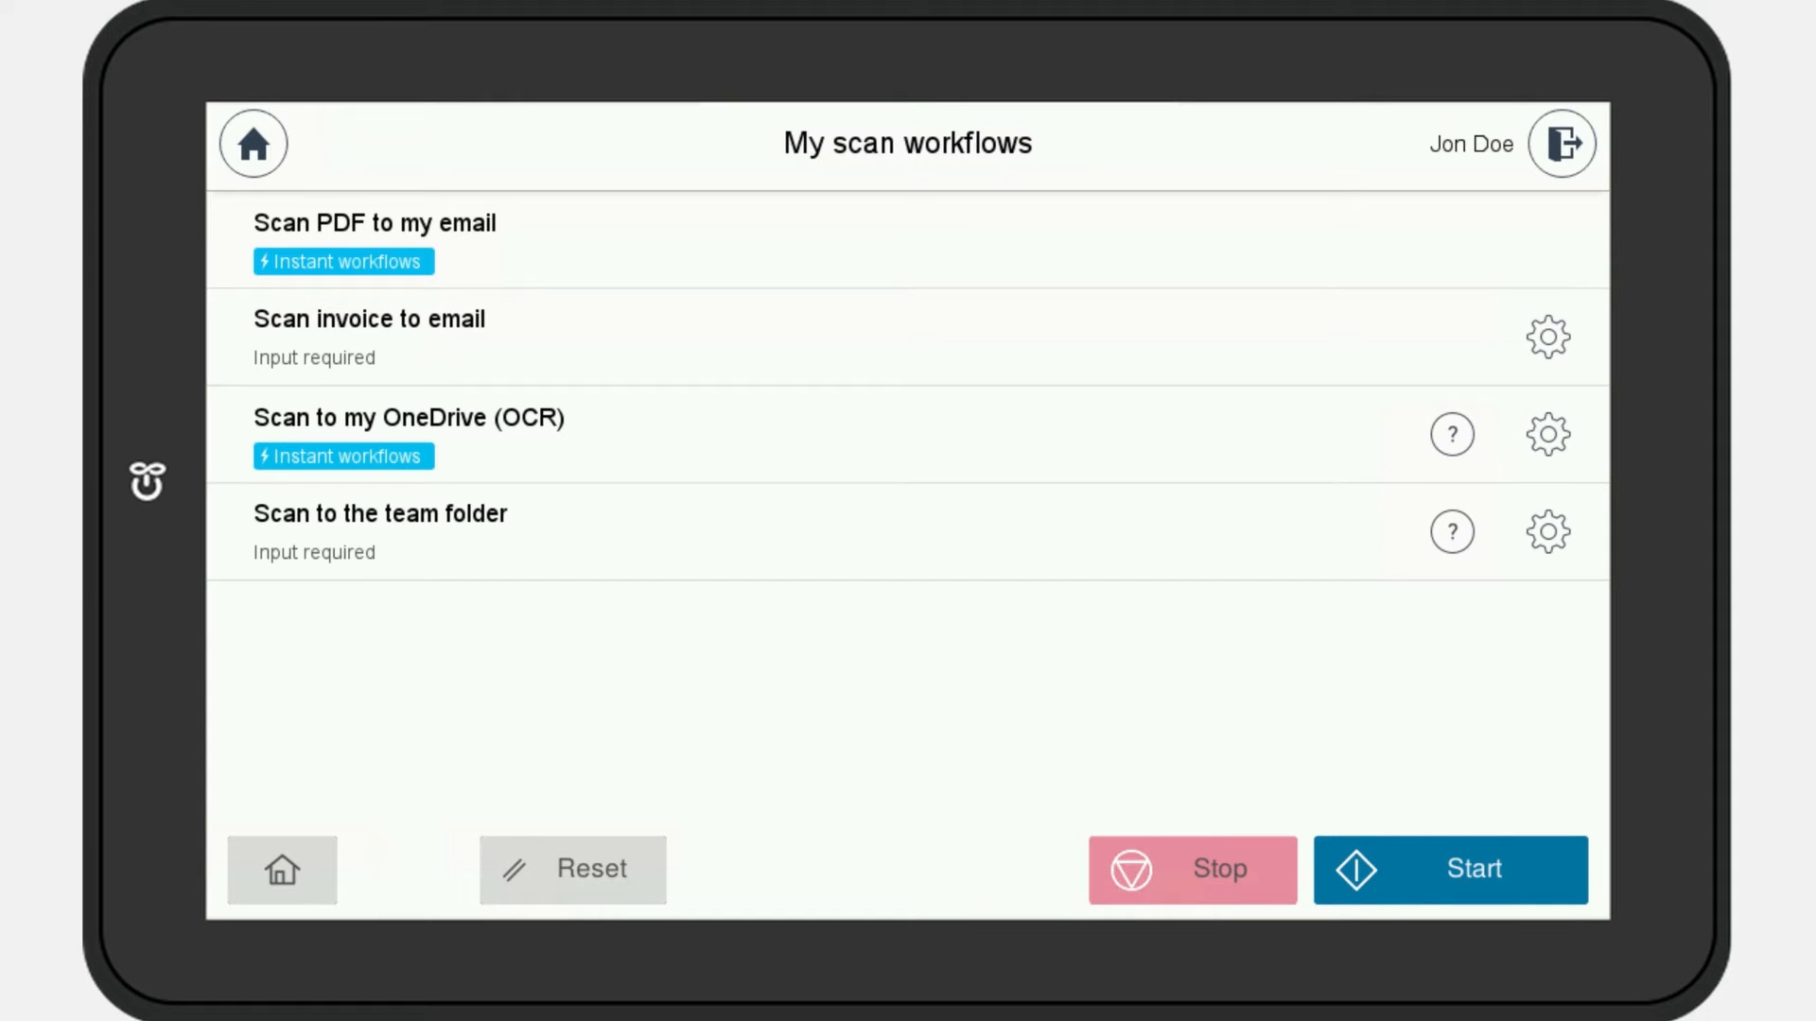
left_click(1547, 433)
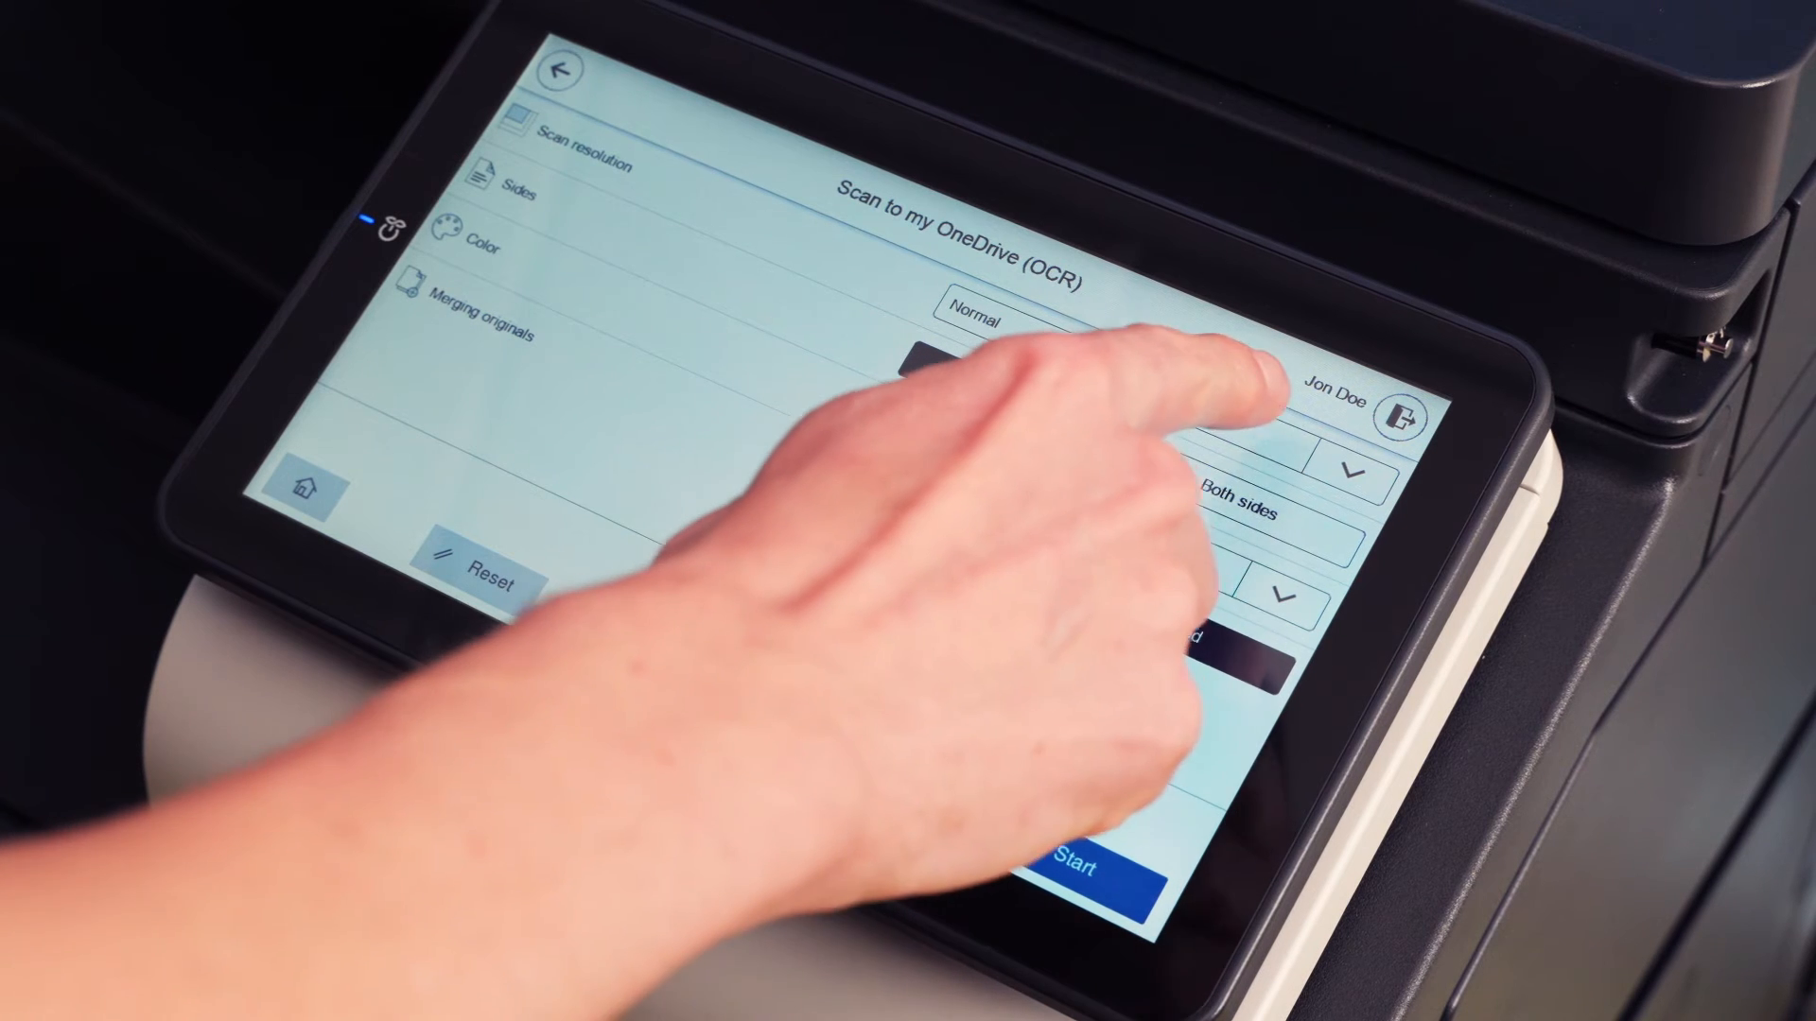
left_click(997, 323)
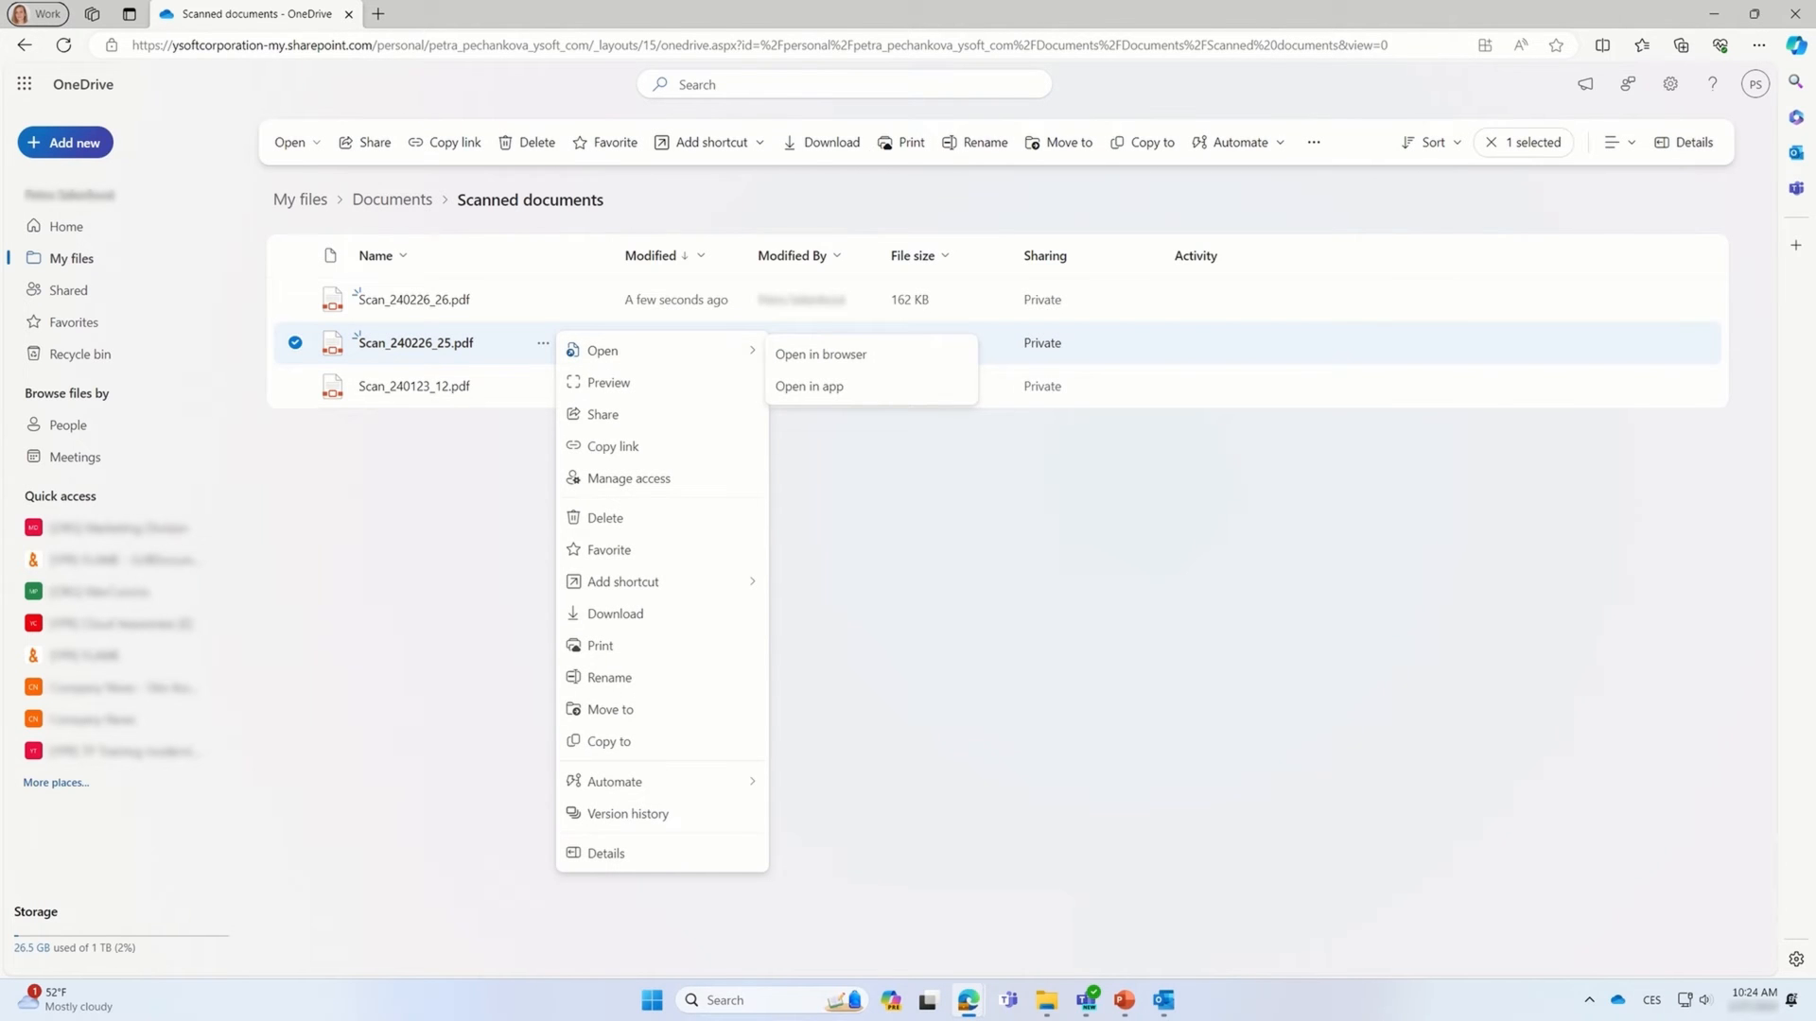
mouse_move(819, 354)
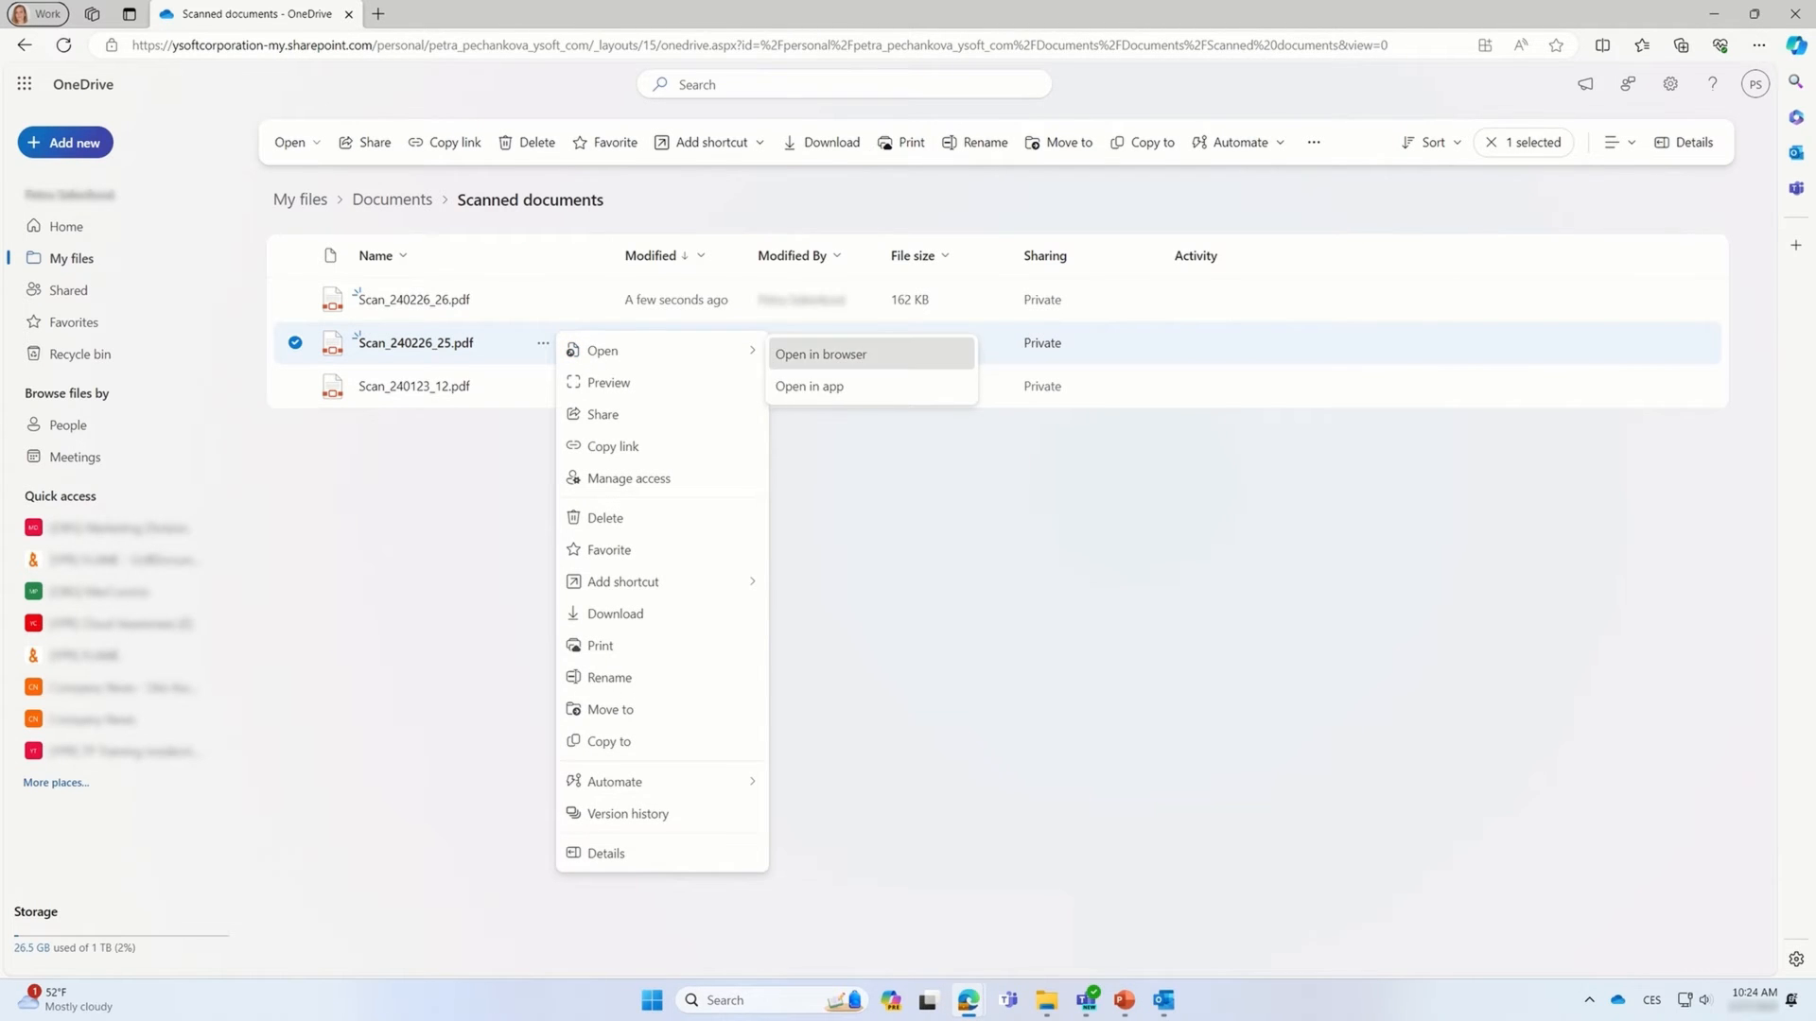
View Scan_240226_25.pdf in the browser and find the word 'Shipping' in its text
left_click(821, 353)
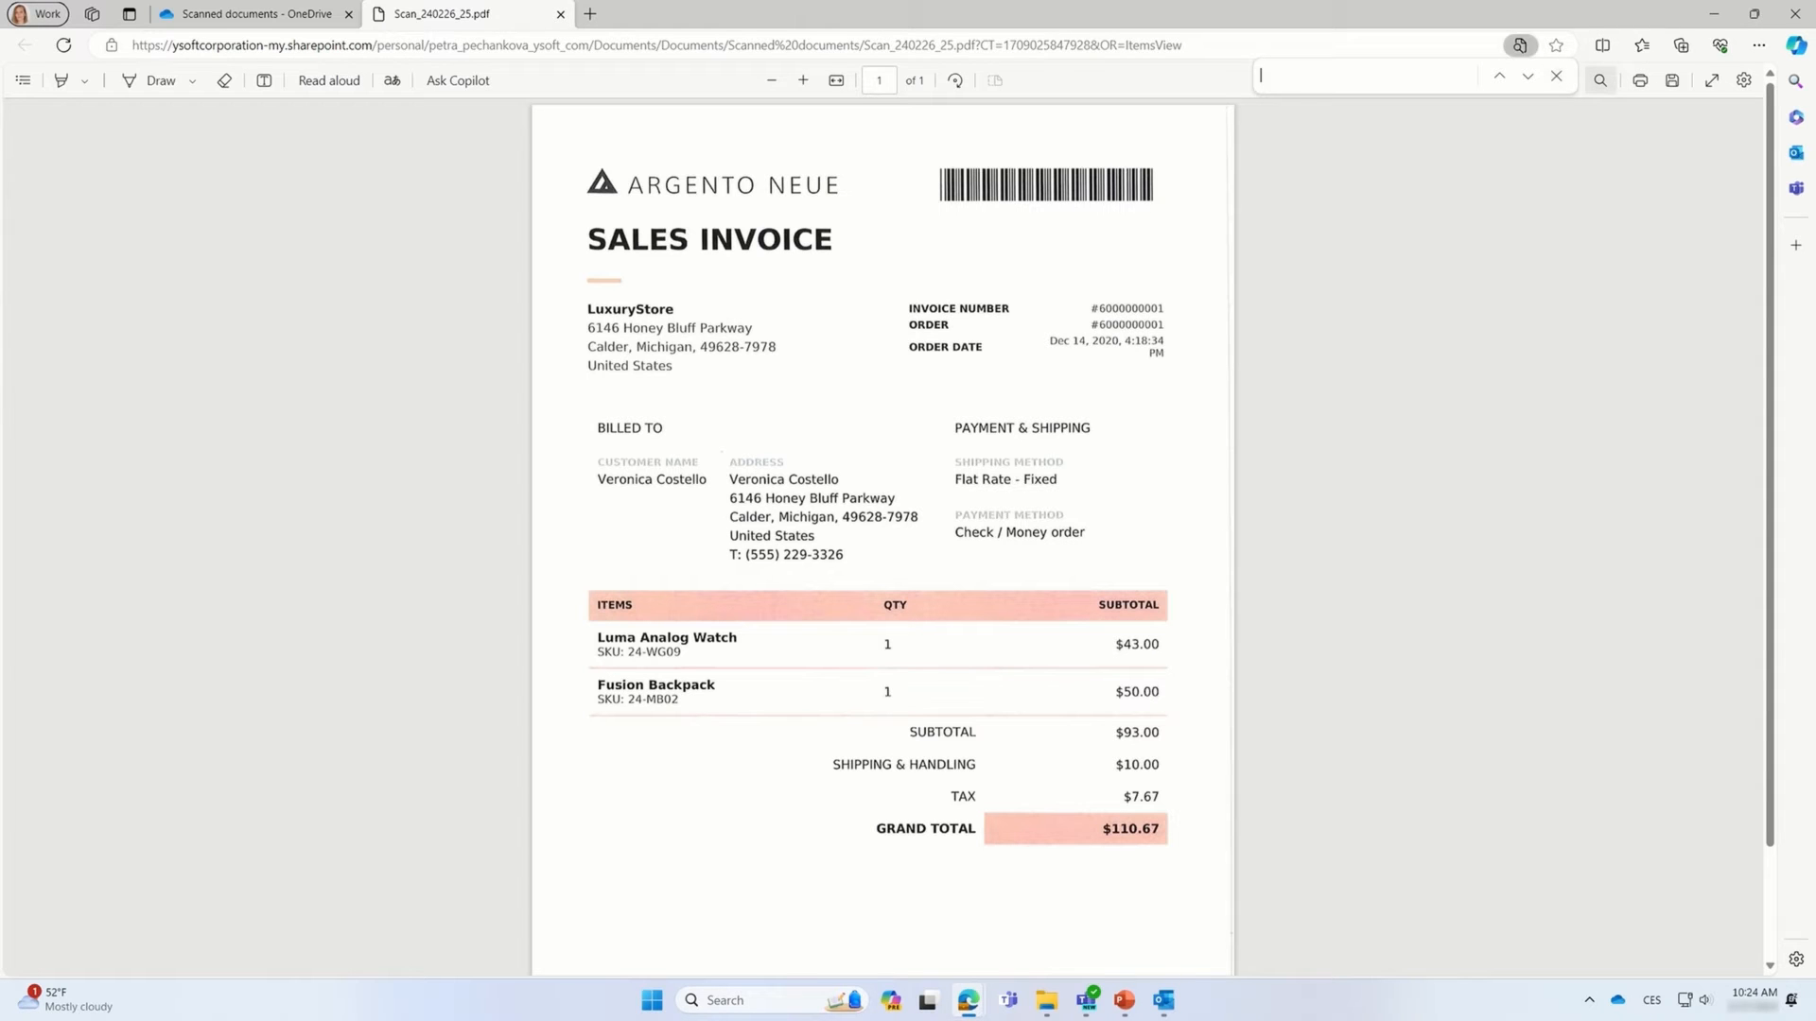
type("Shipping")
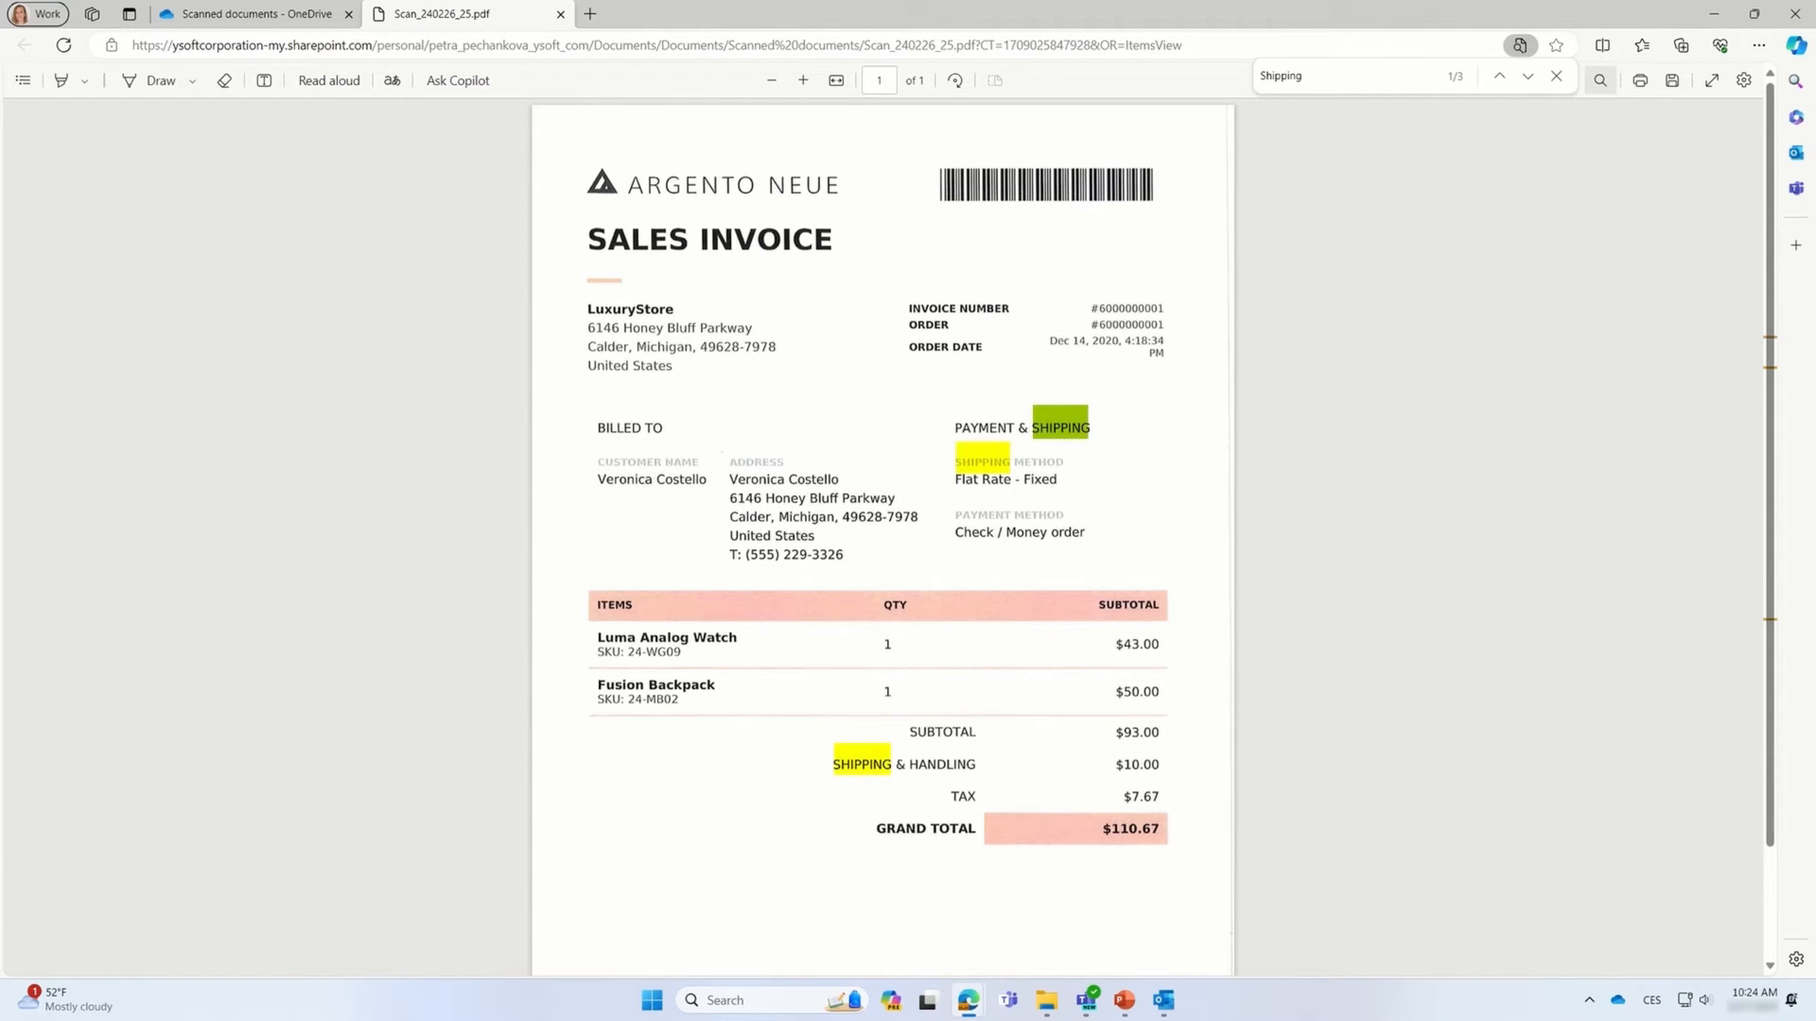
left_click(1526, 76)
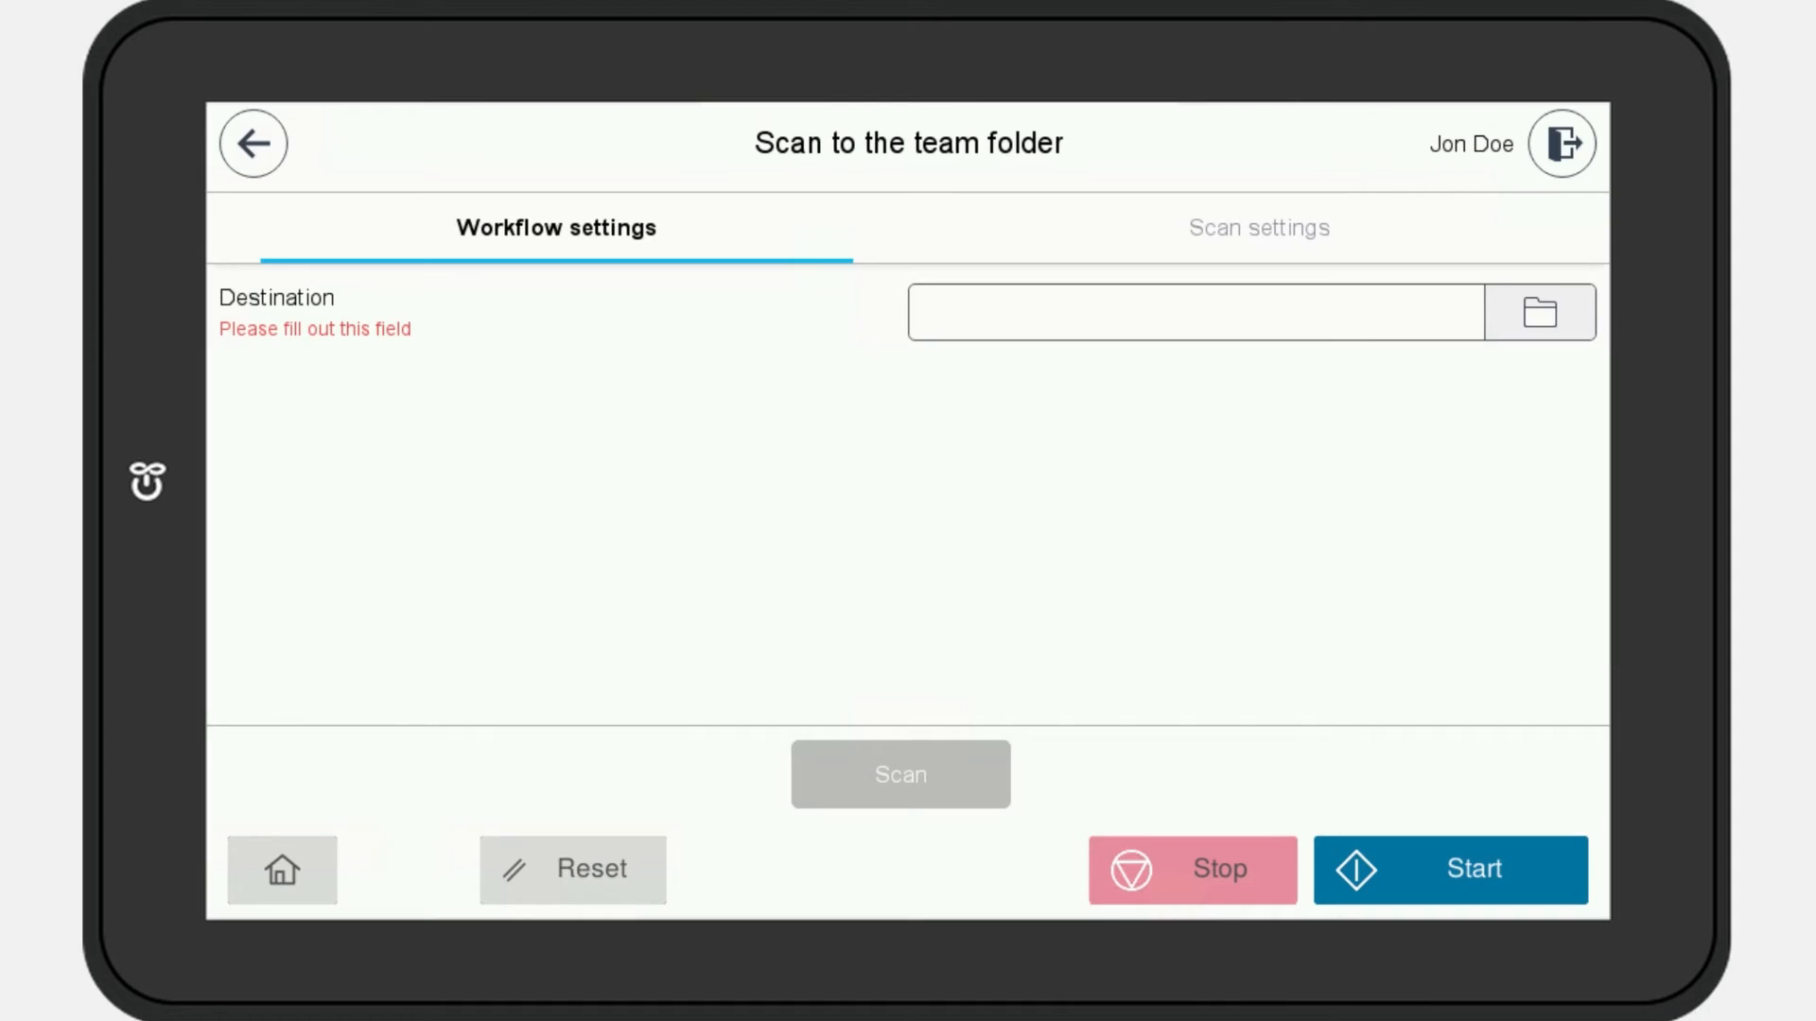
Set R&D team Alpha as the team-folder scan destination and confirm it
left_click(1540, 312)
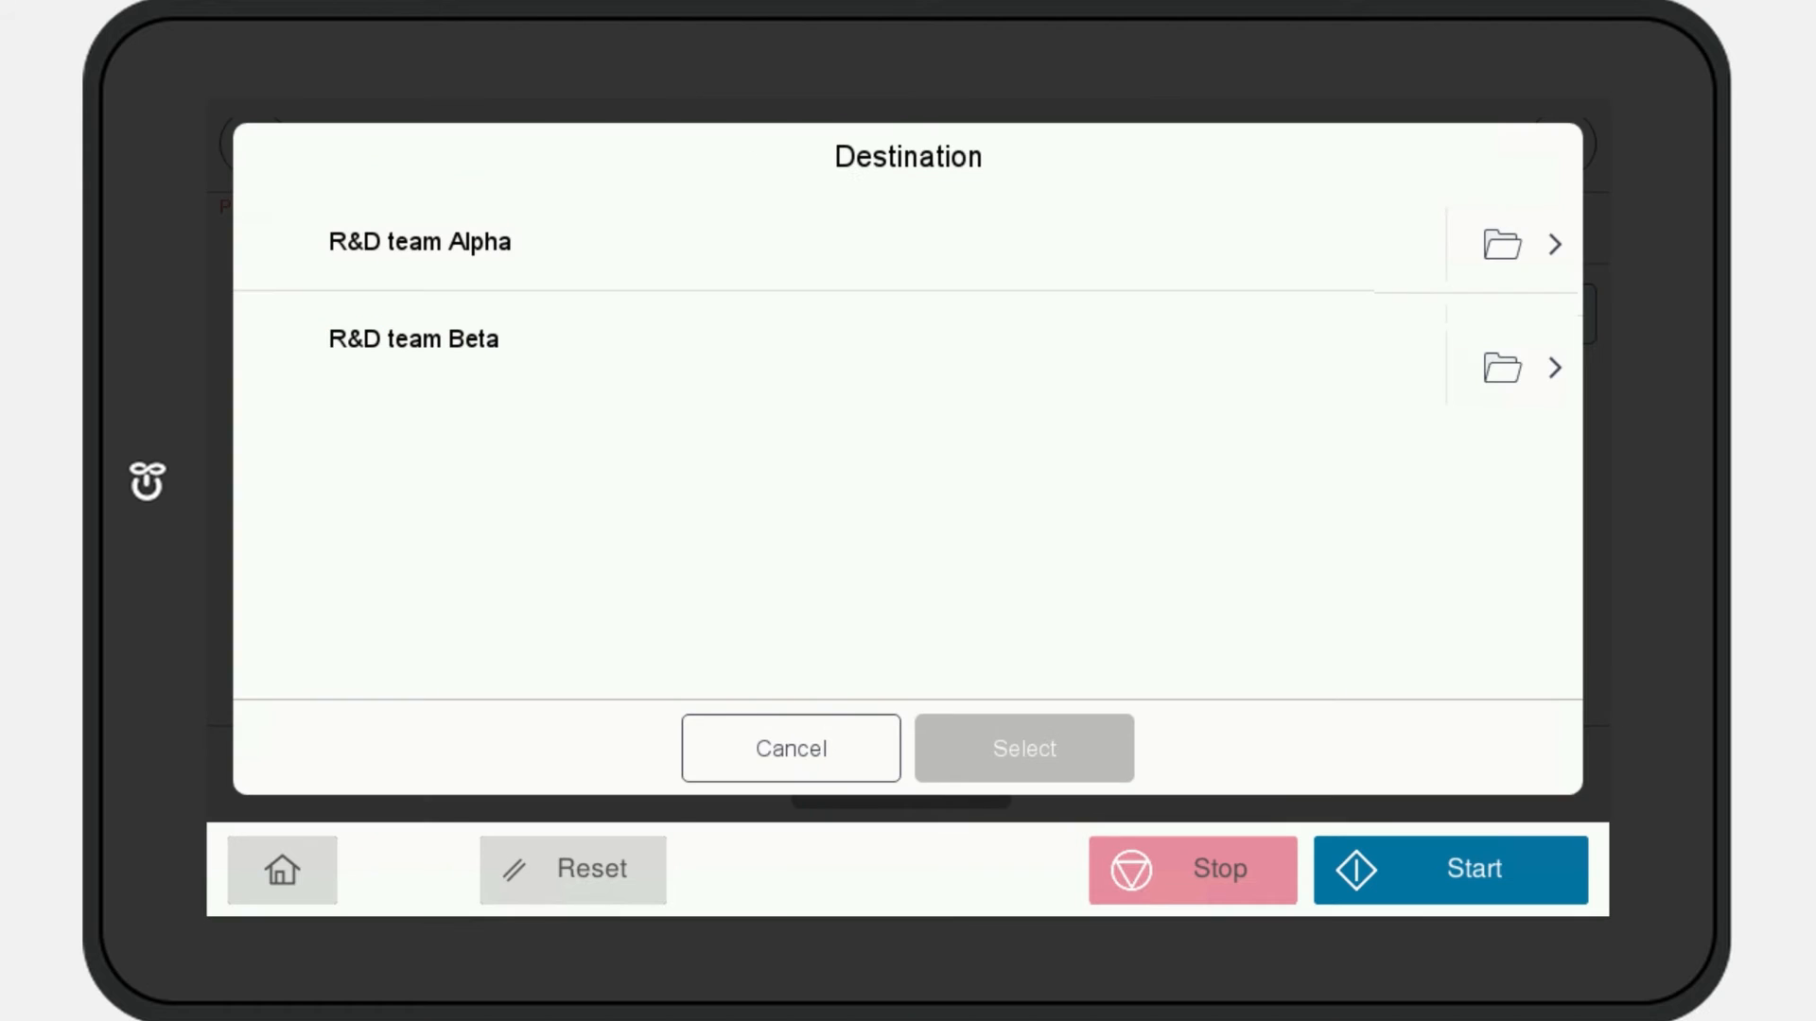
left_click(416, 242)
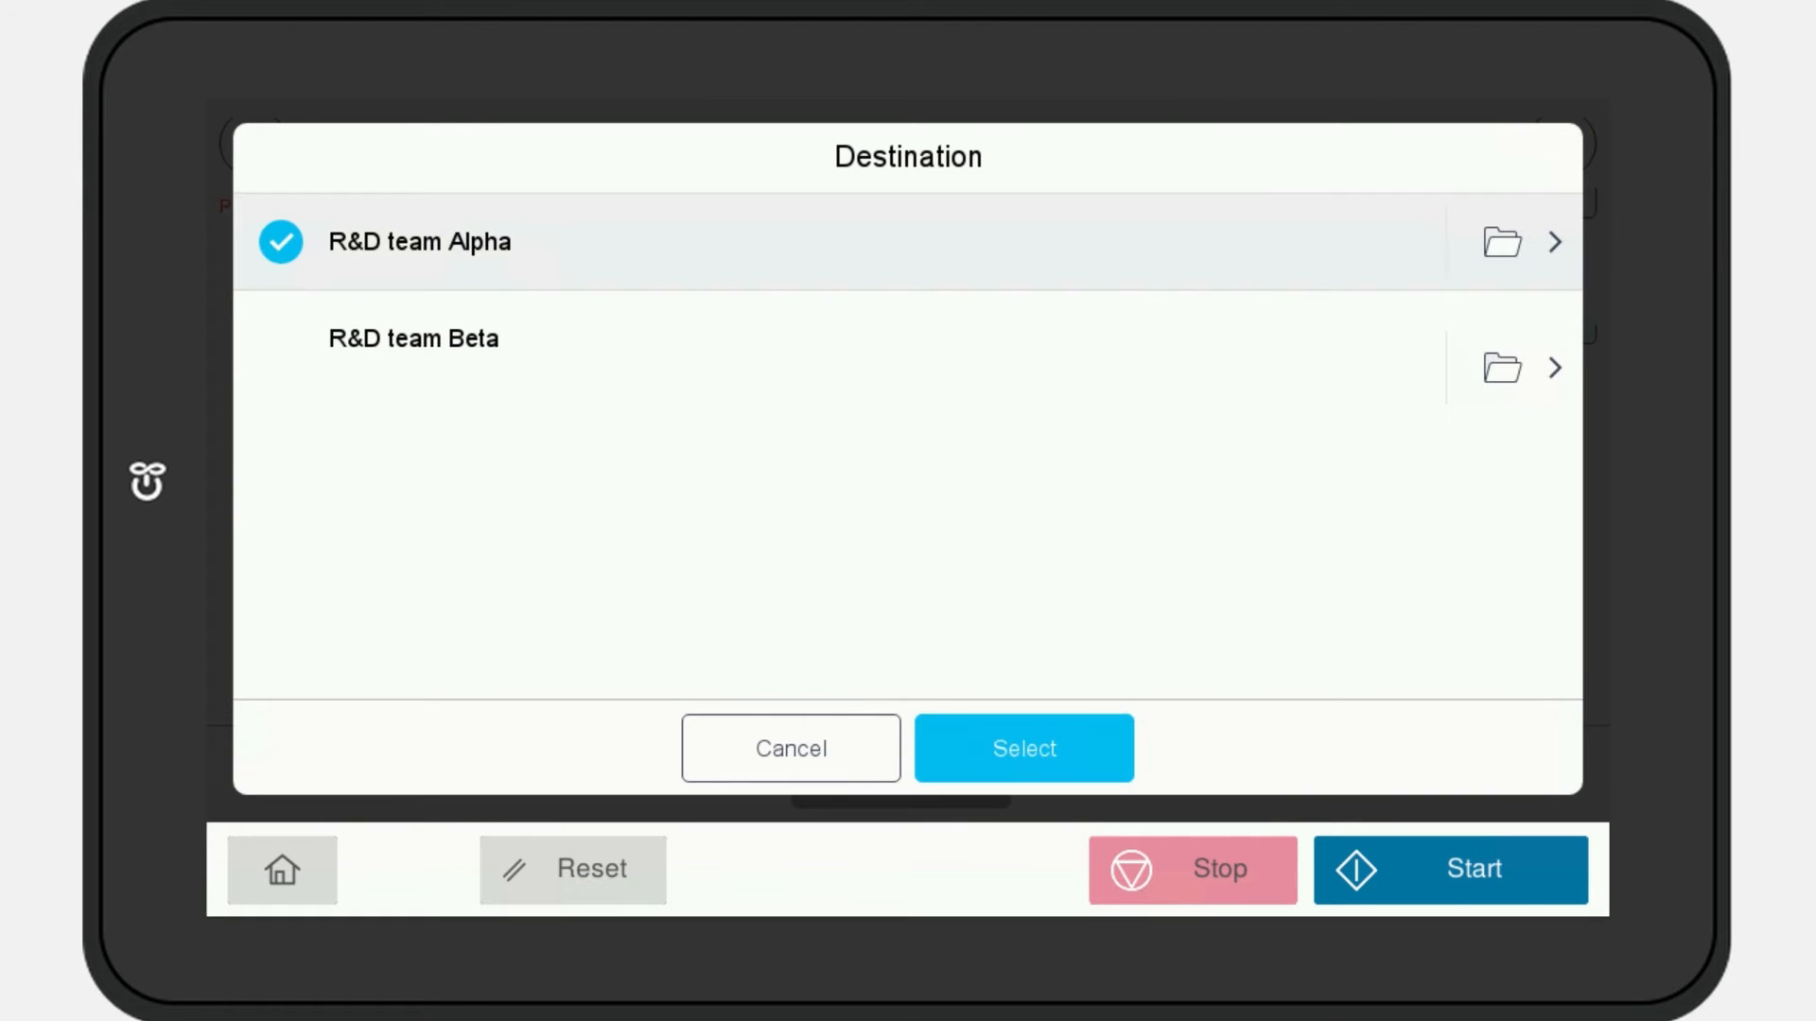
left_click(1023, 747)
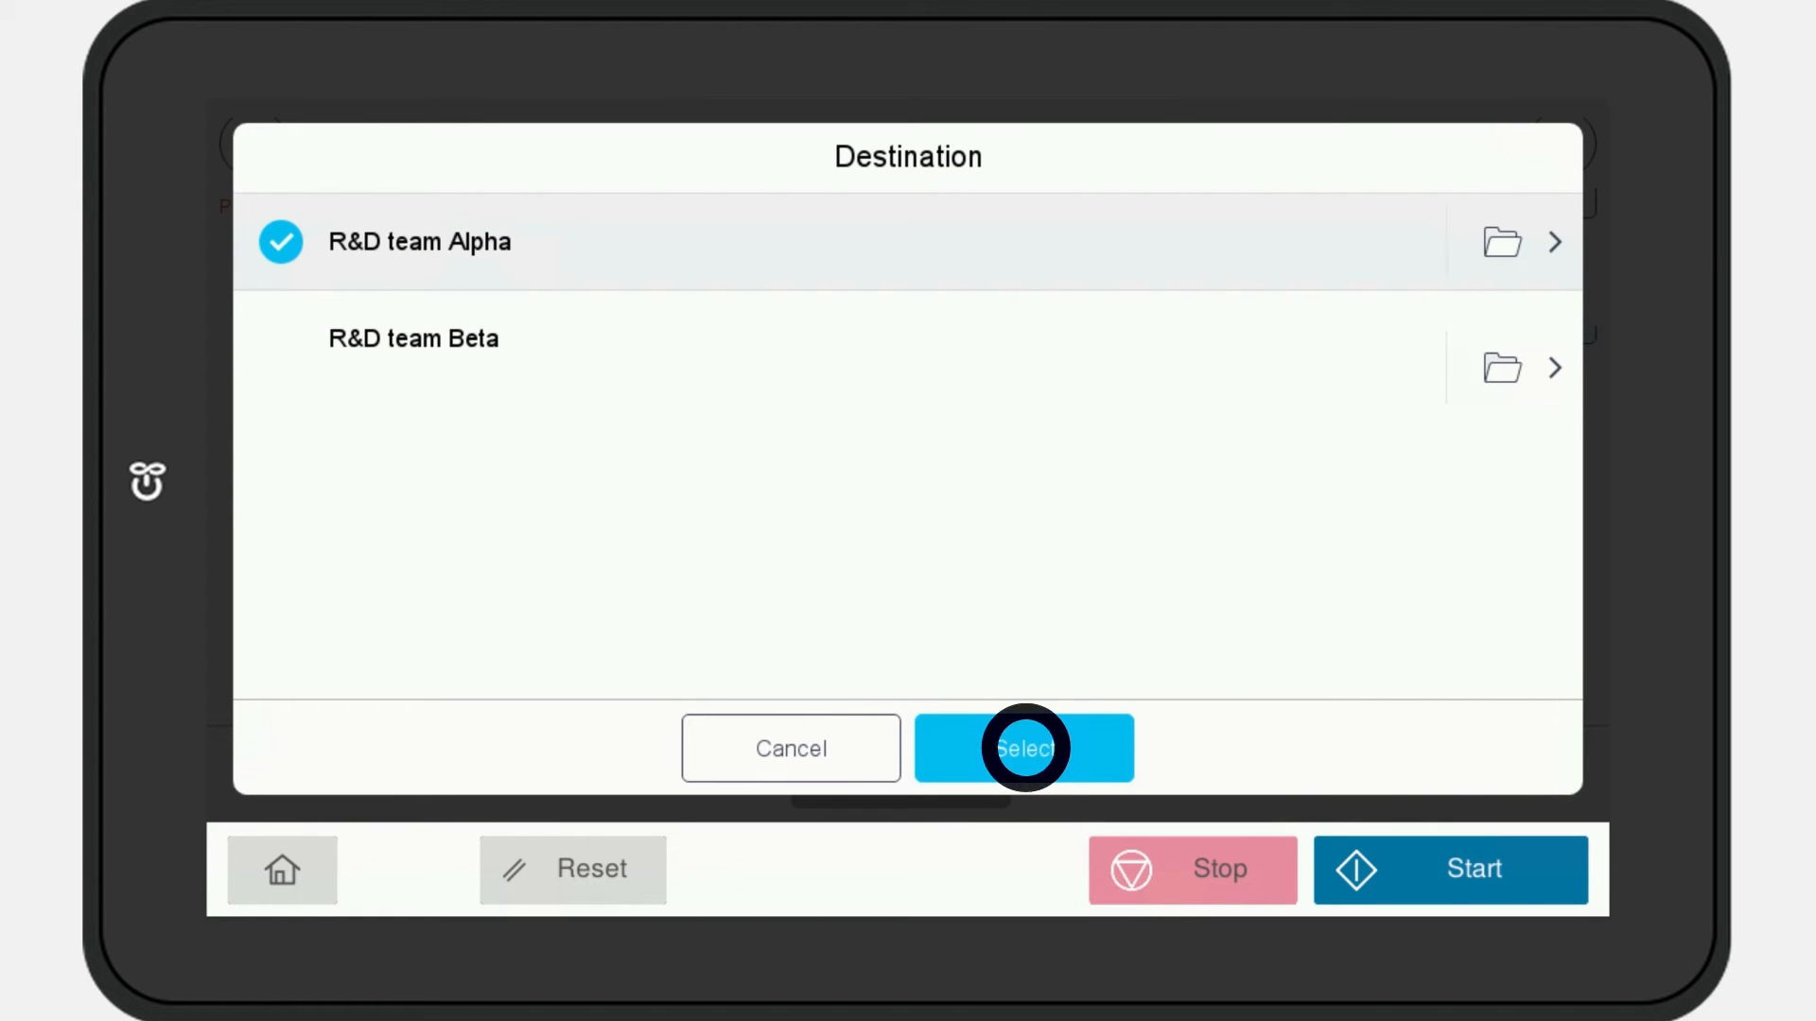
left_click(1023, 749)
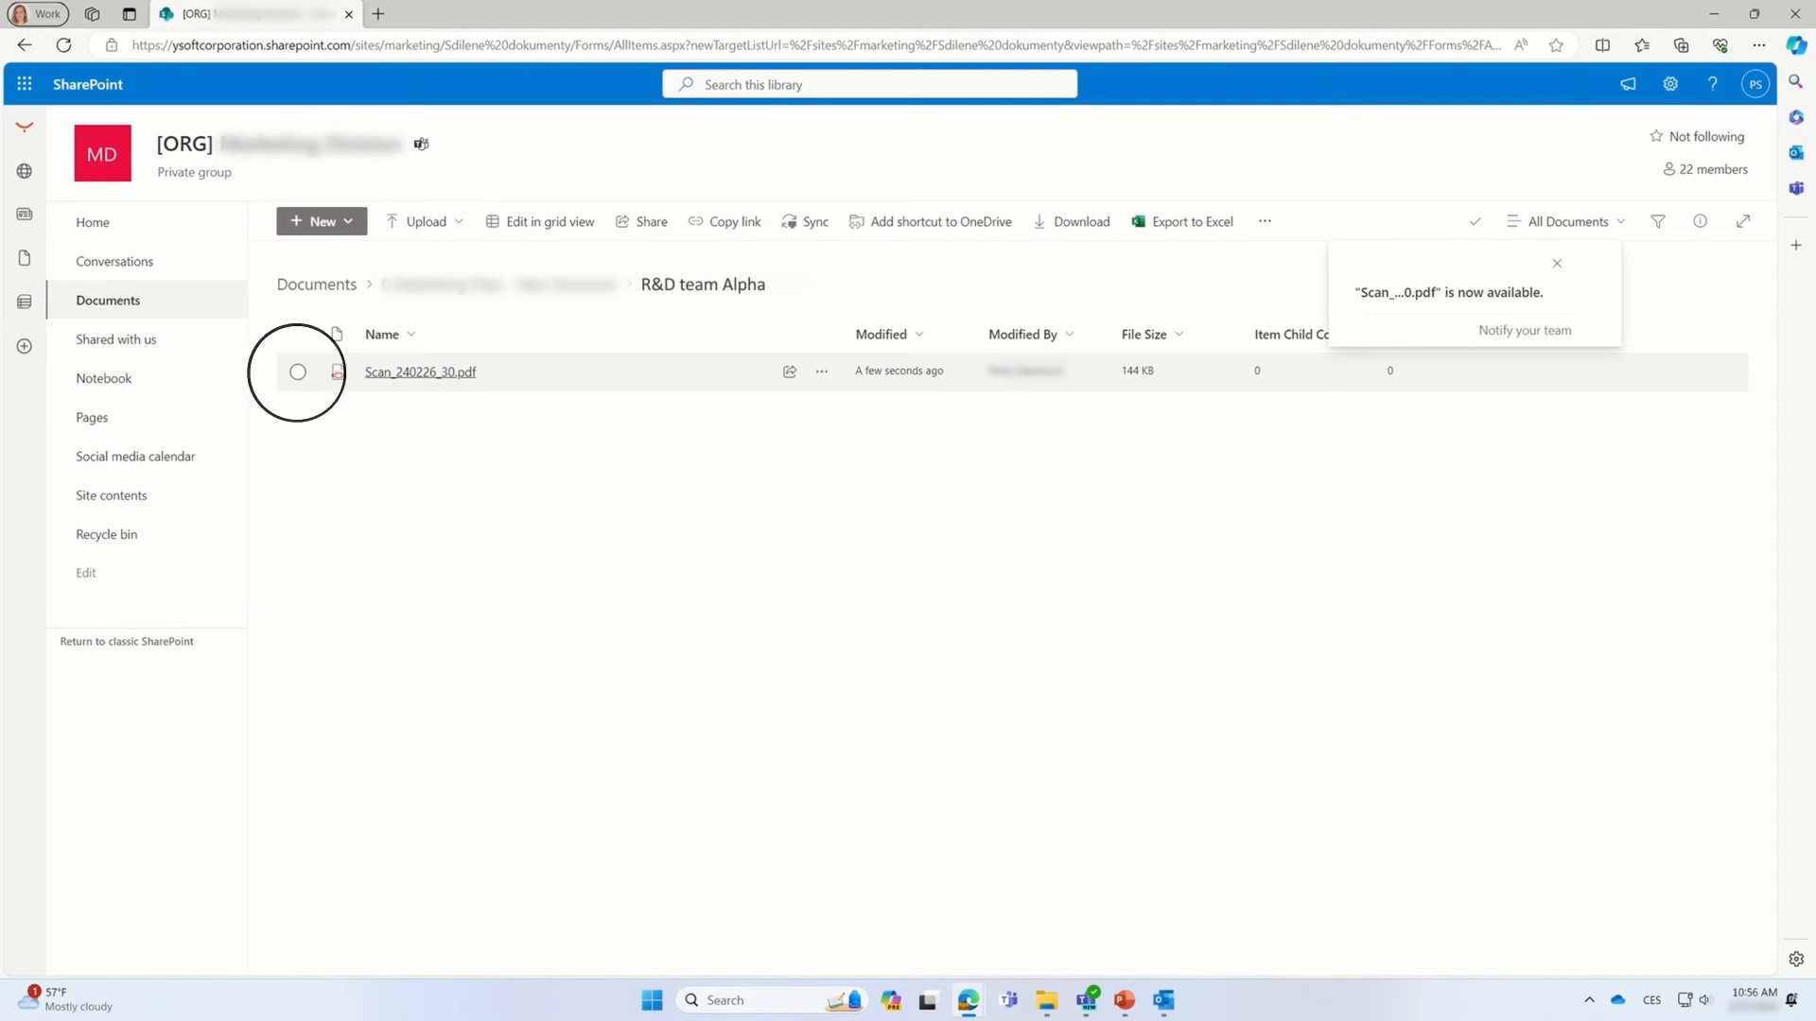
Select the newly arrived Scan_240226_30.pdf in the R&D team Alpha library
left_click(420, 372)
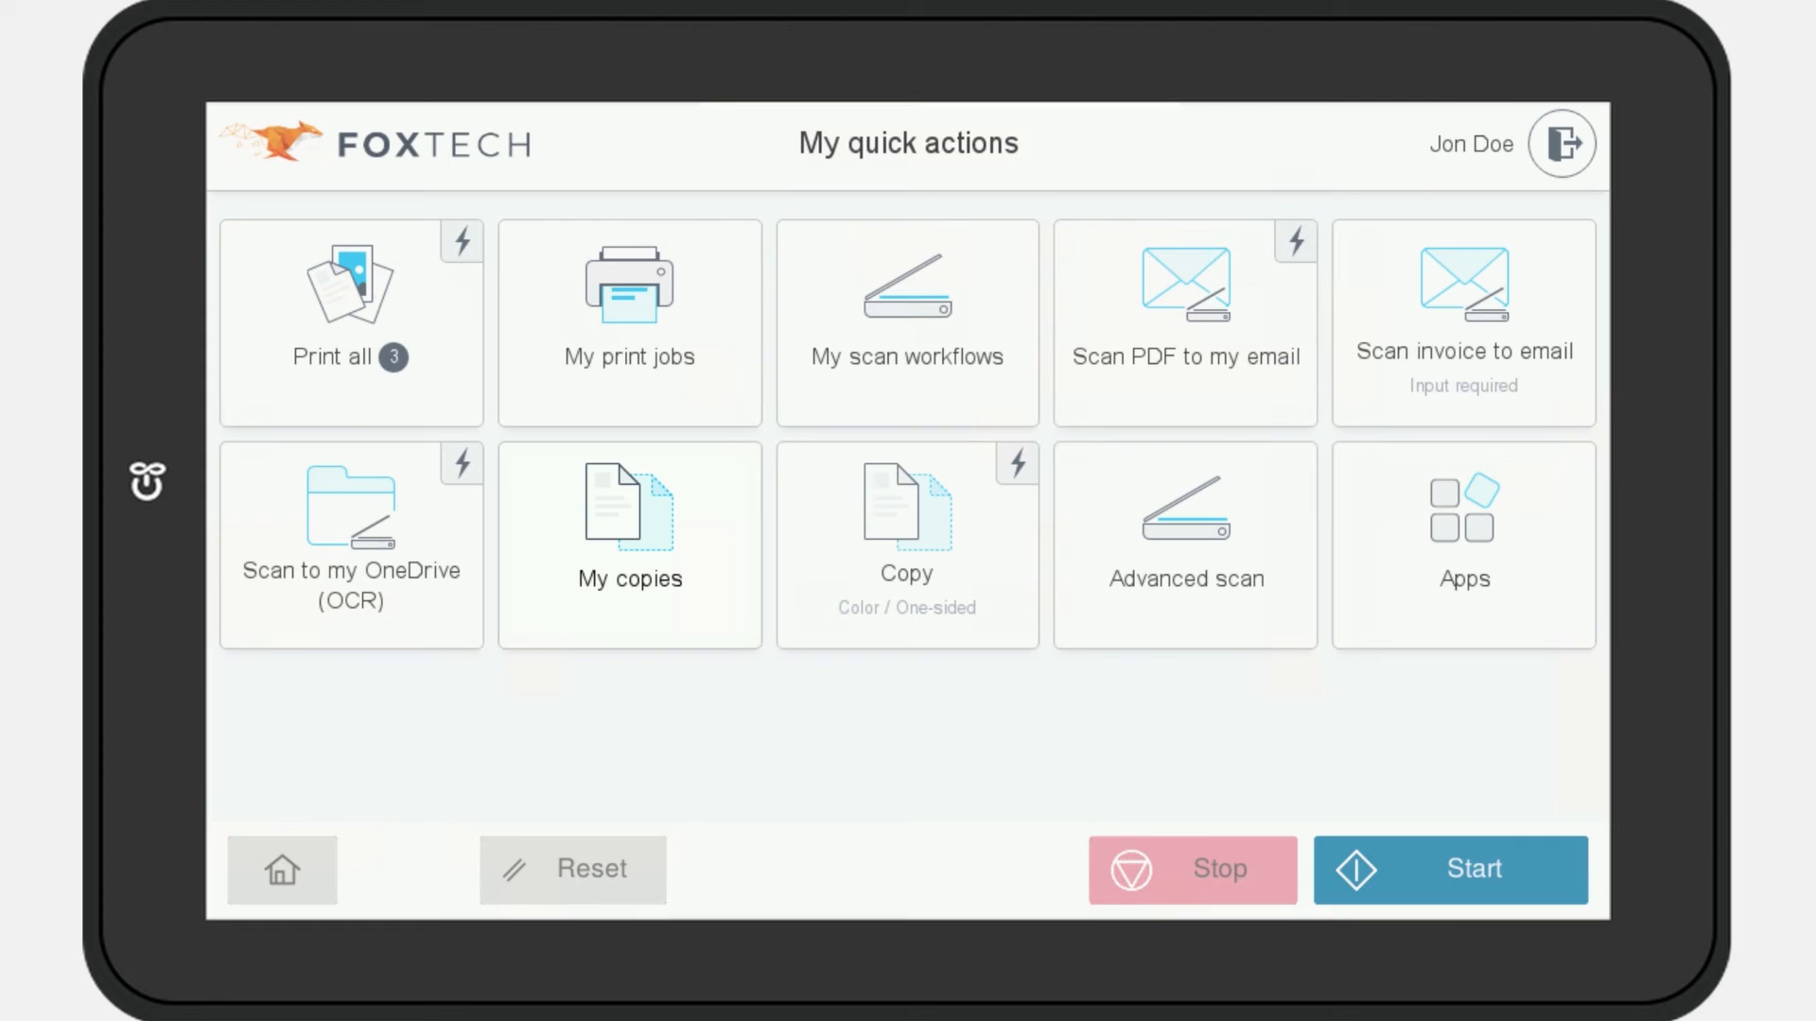
Start a 1-copy, black-and-white, one-sided copy job from My copies
left_click(628, 545)
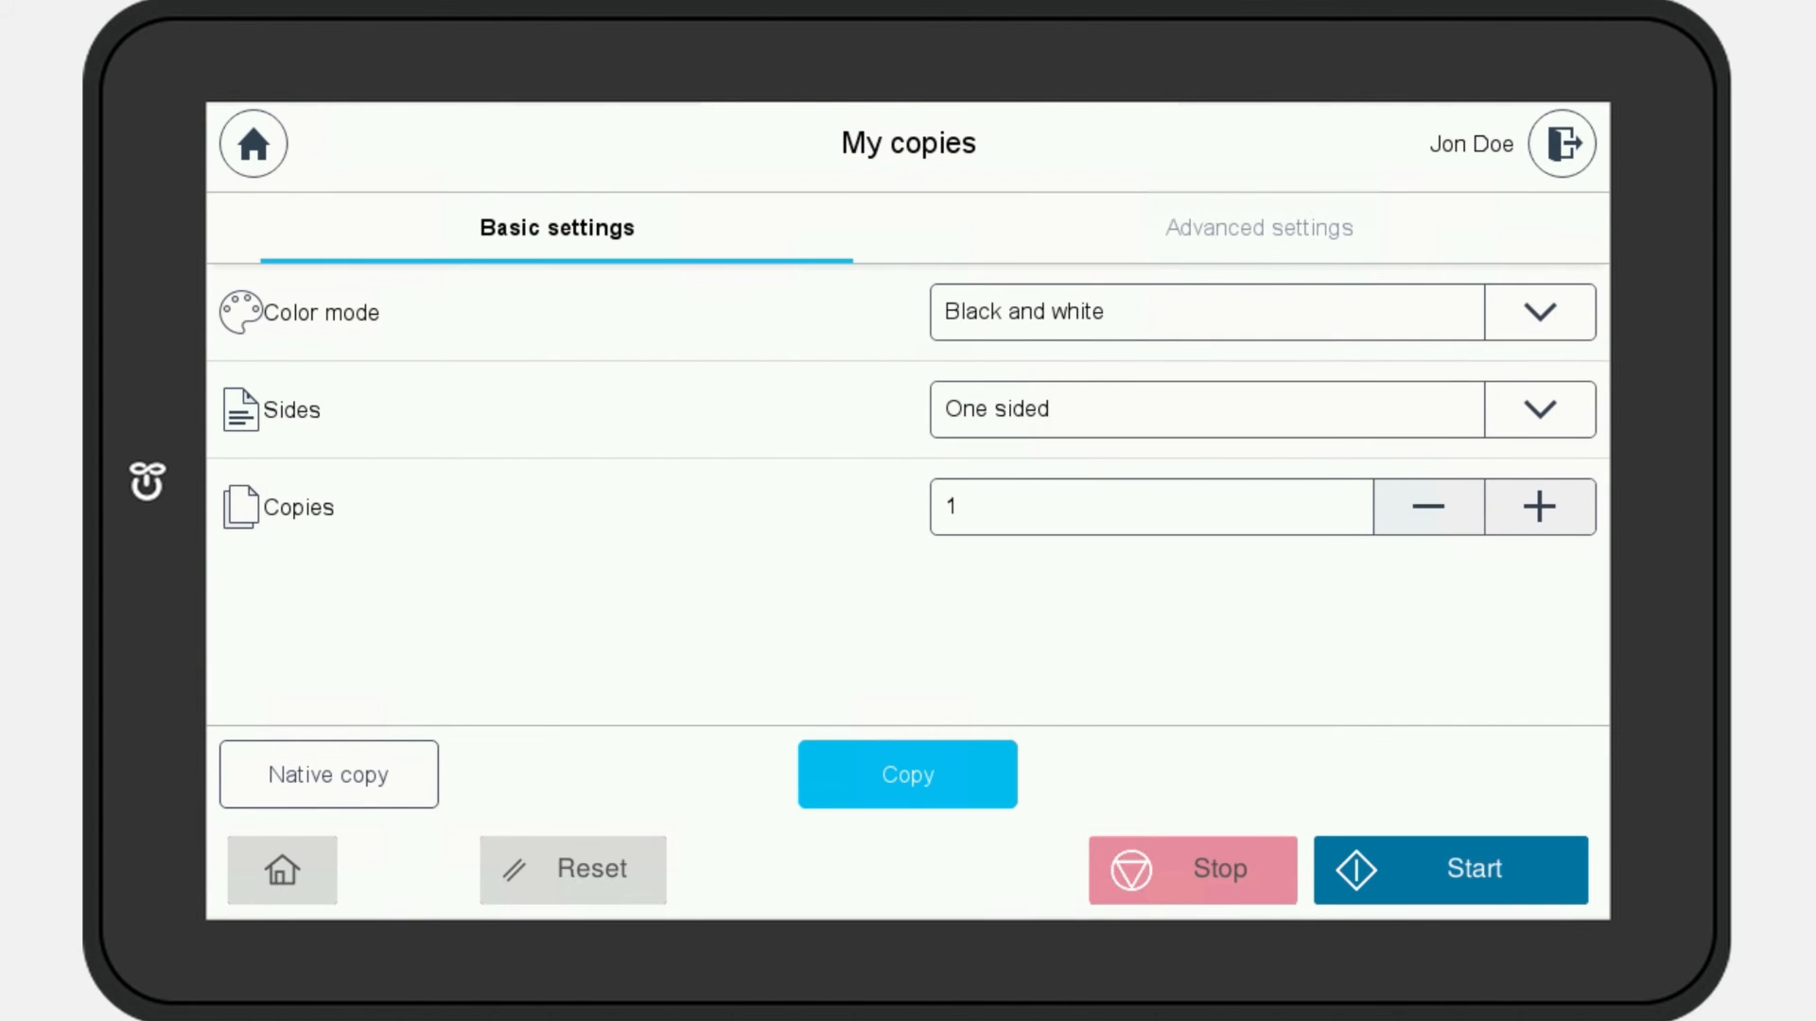
left_click(1258, 229)
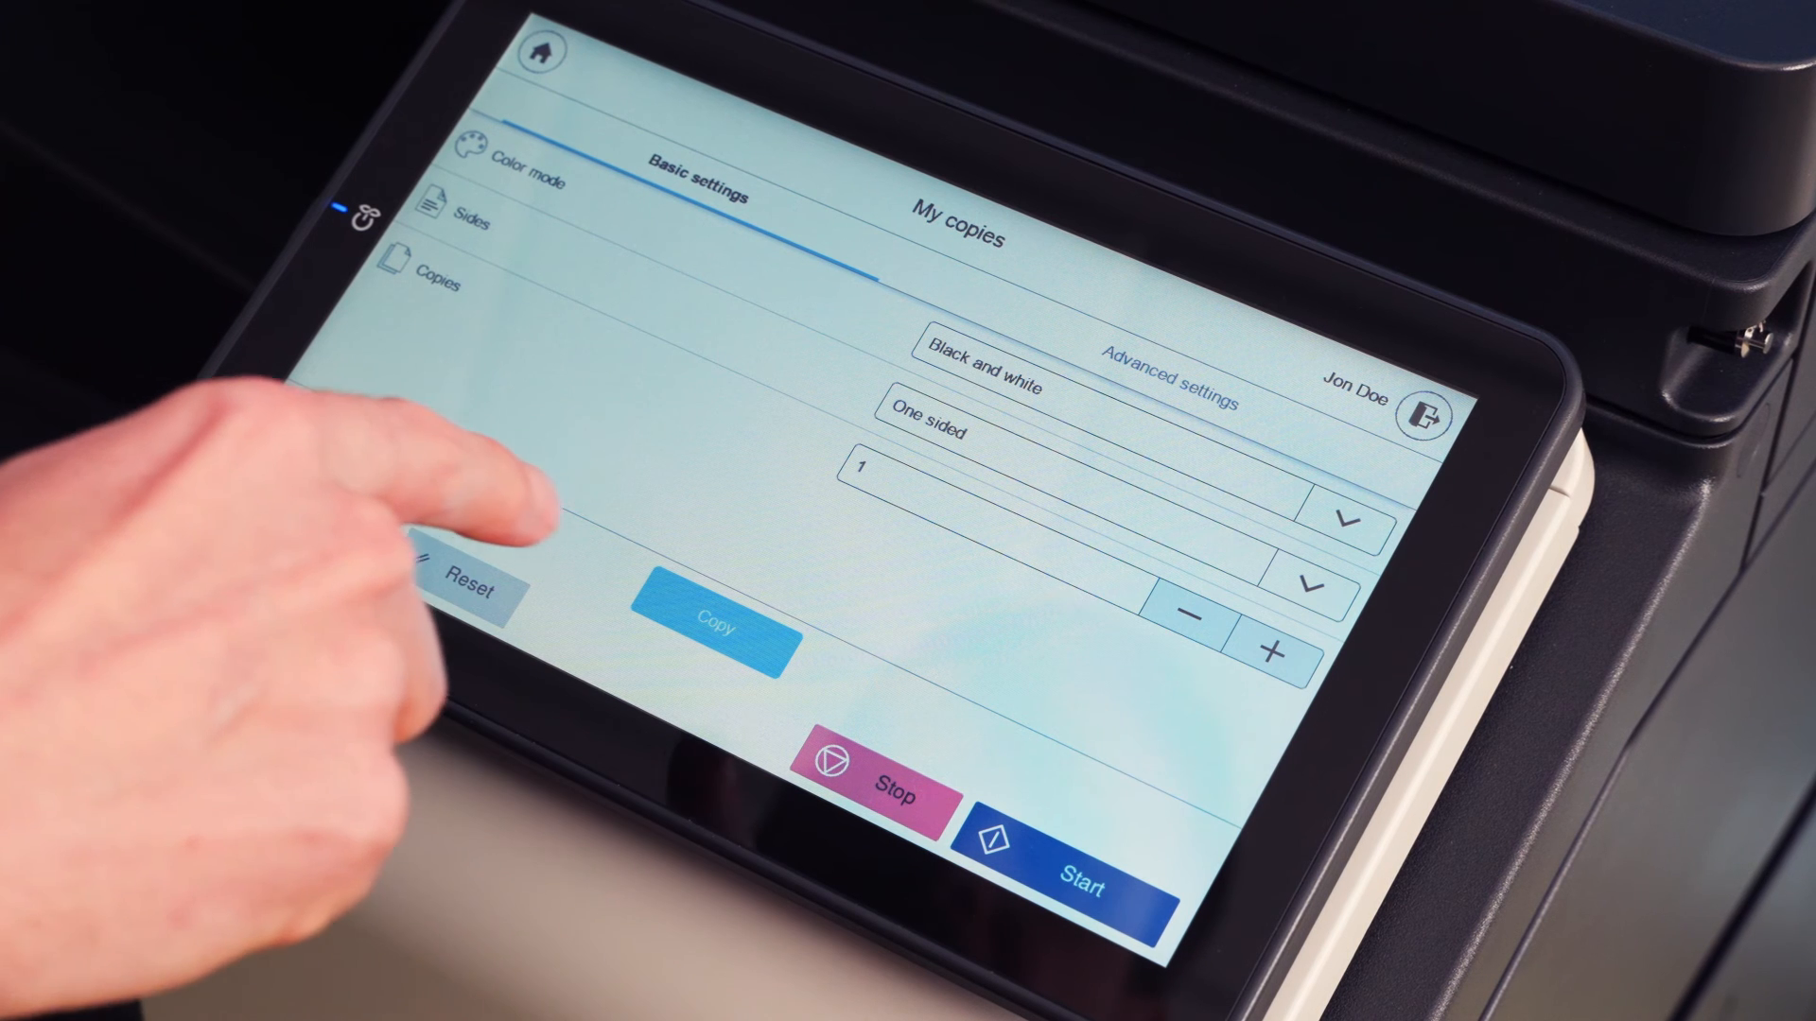
left_click(711, 632)
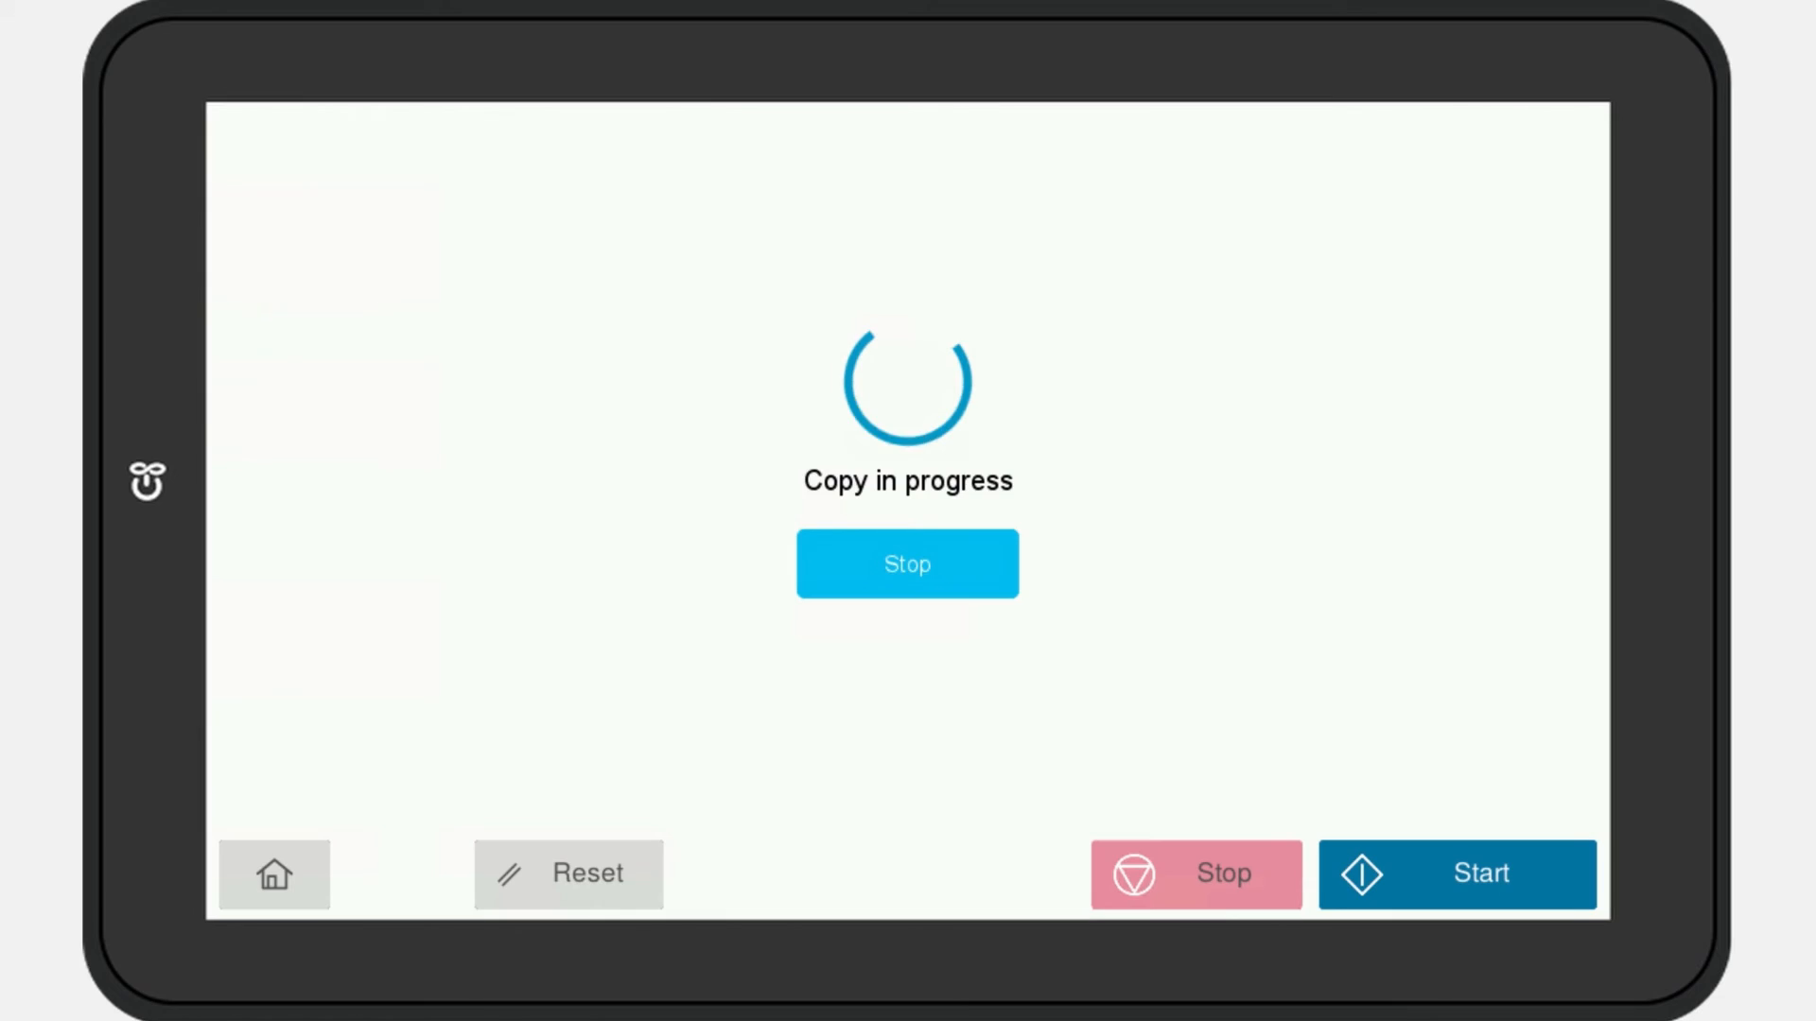
left_click(906, 564)
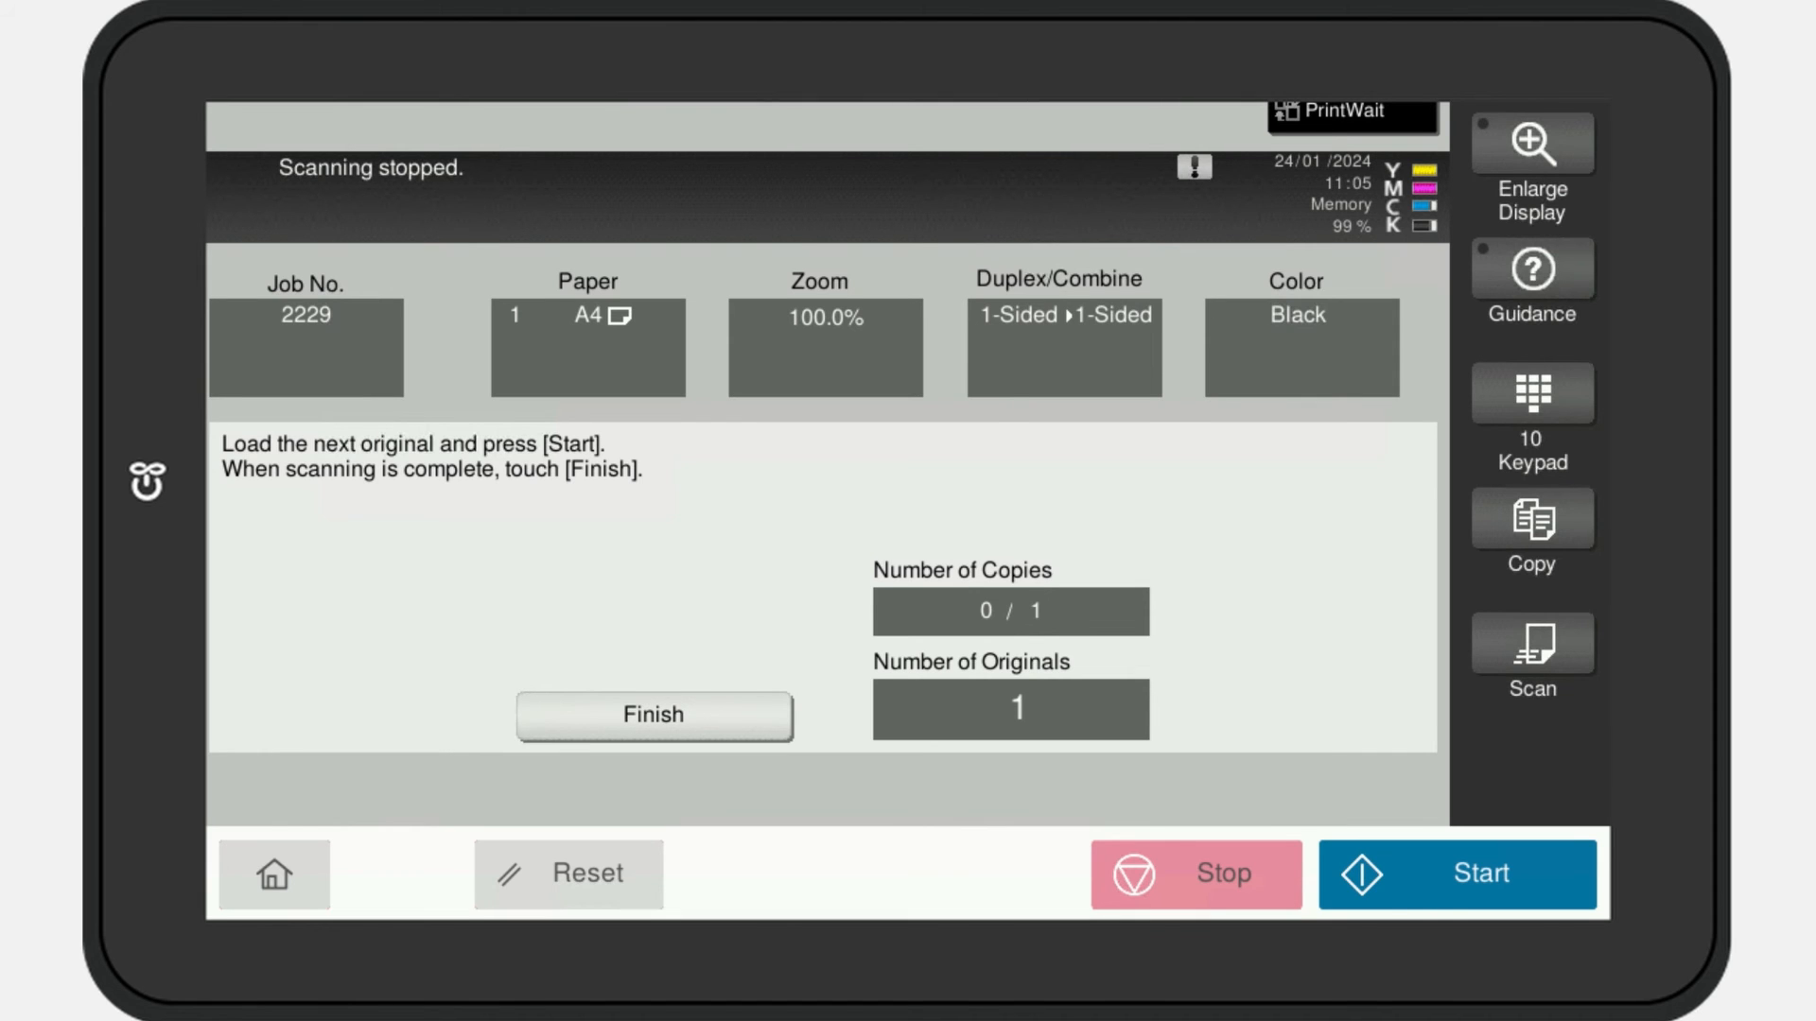
Finish scanning the single original so the copy job is ready to print
left_click(653, 715)
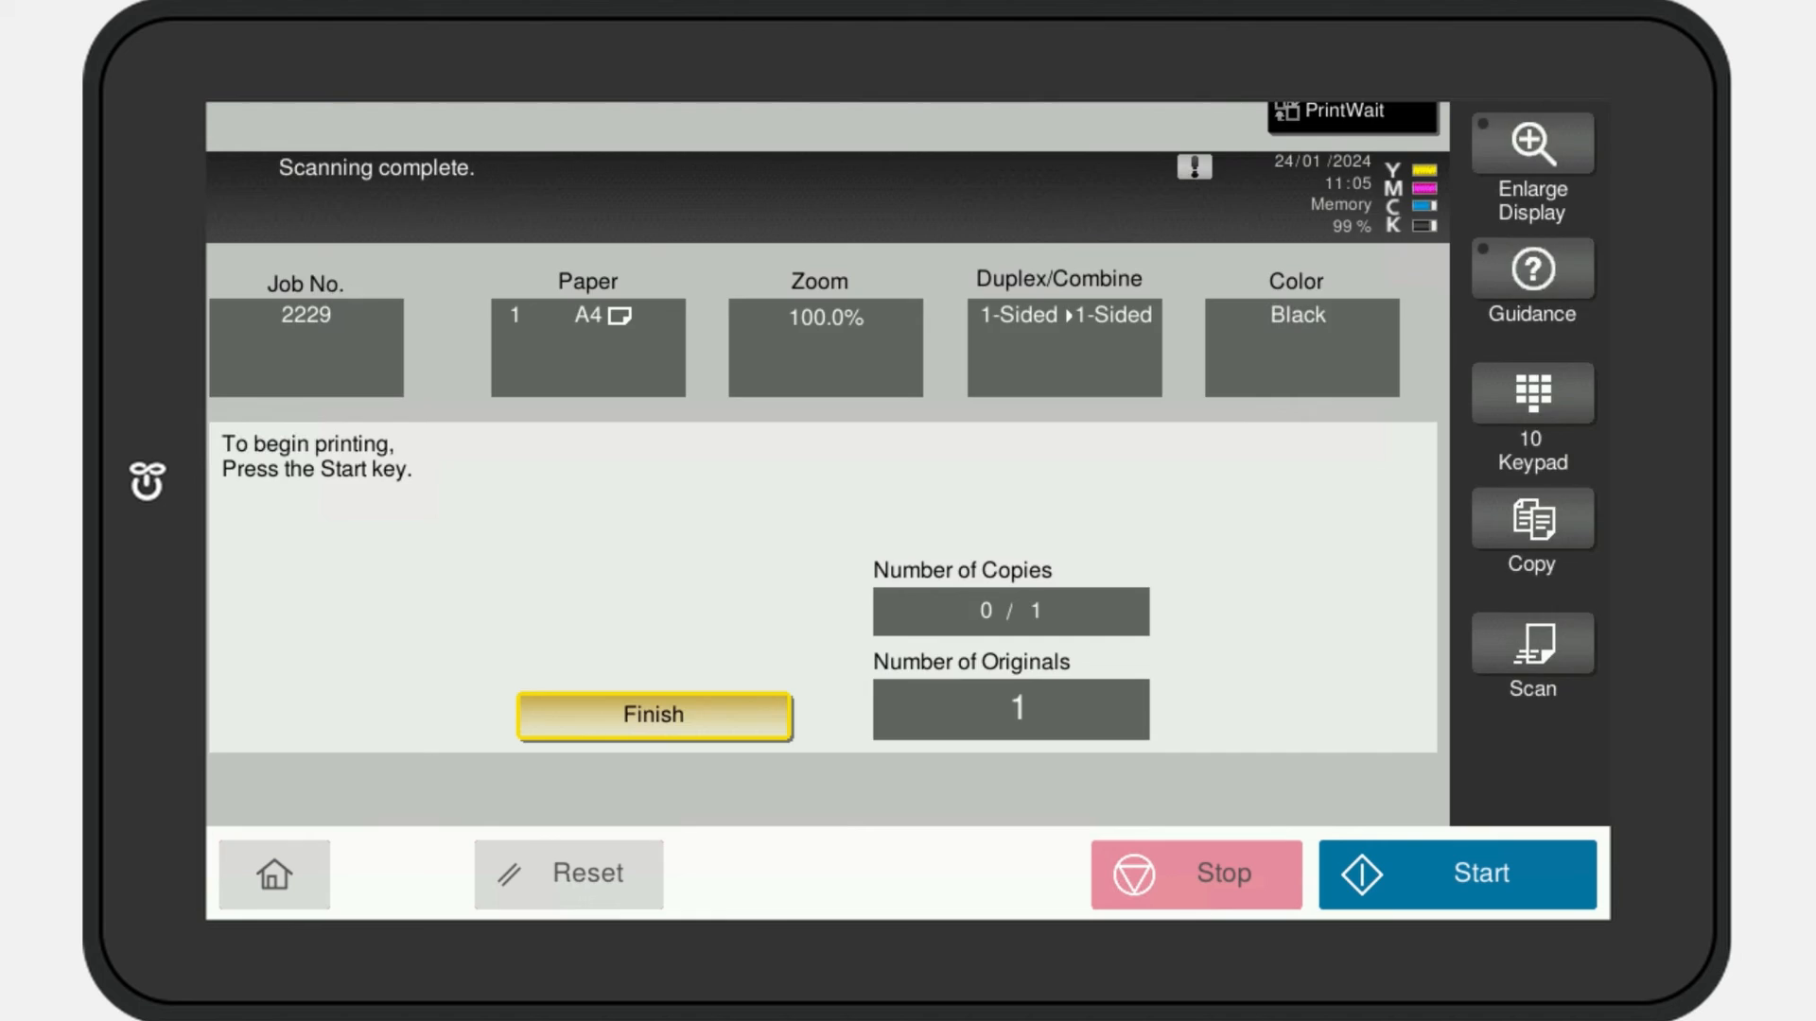